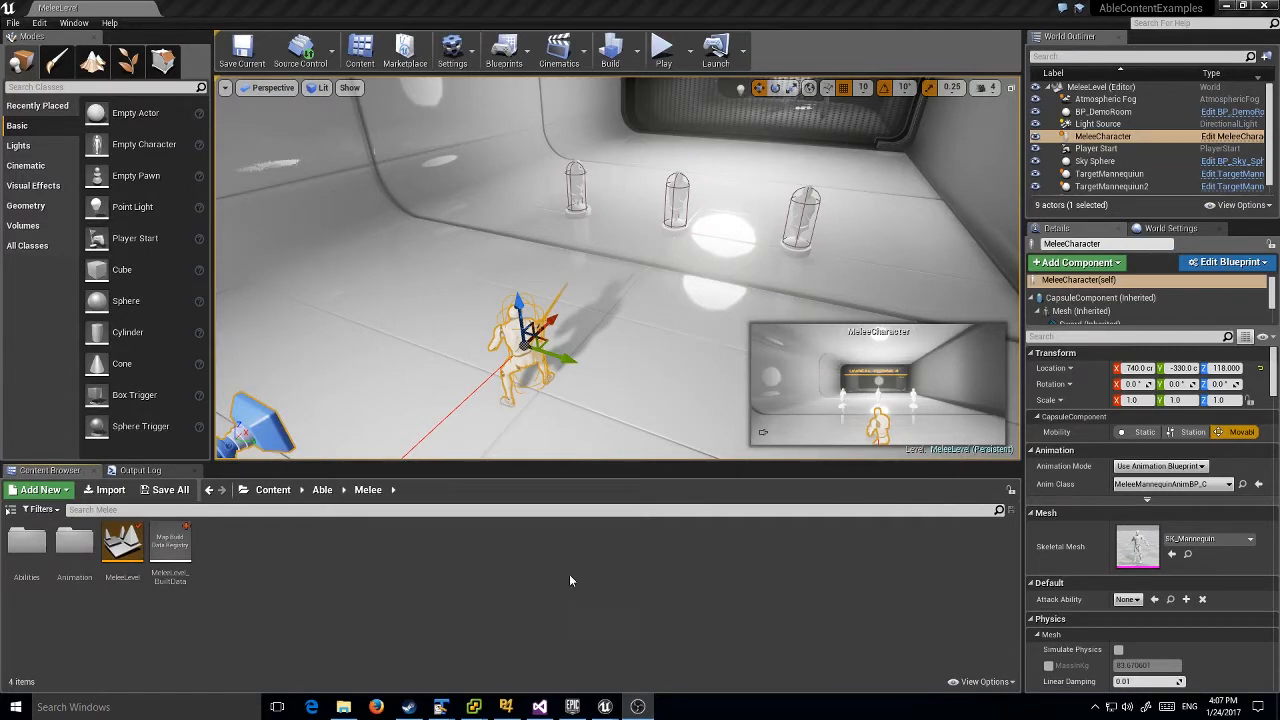
pyautogui.moveTo(637, 706)
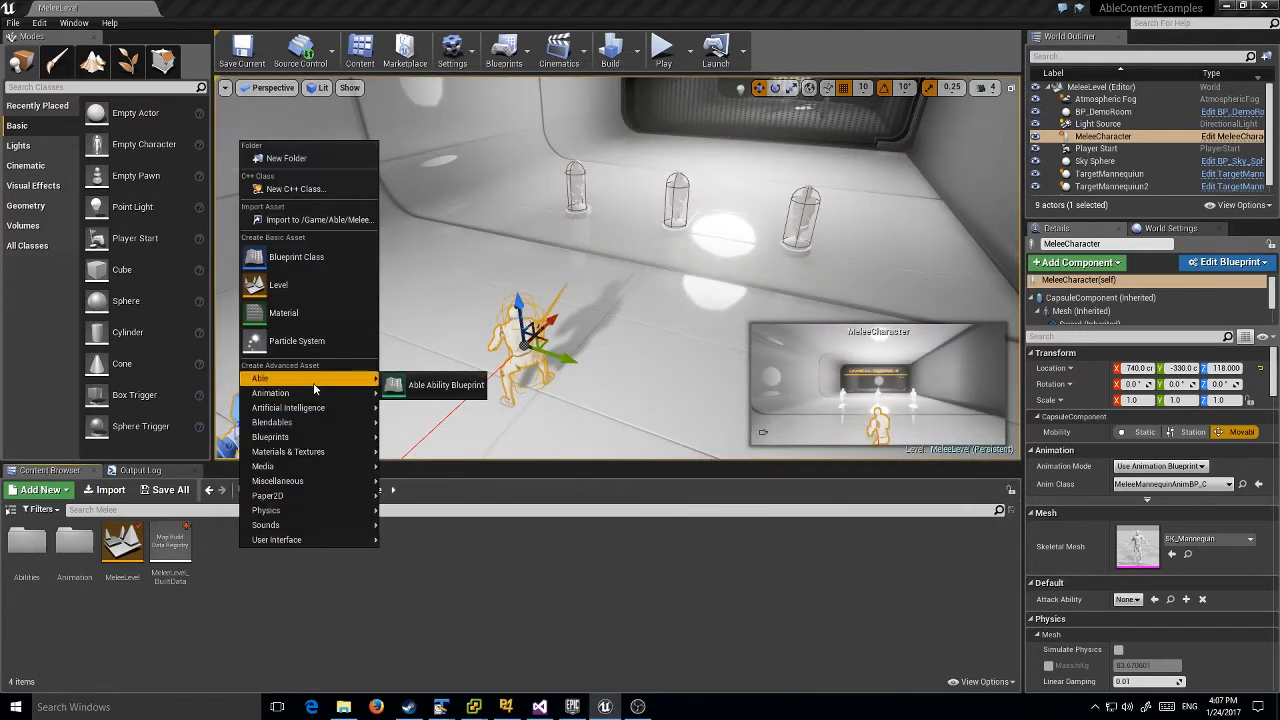
# - Create an Able Ability Blueprint with AblAbility parent, named NewSwing, in the Melee folder
pyautogui.click(446, 385)
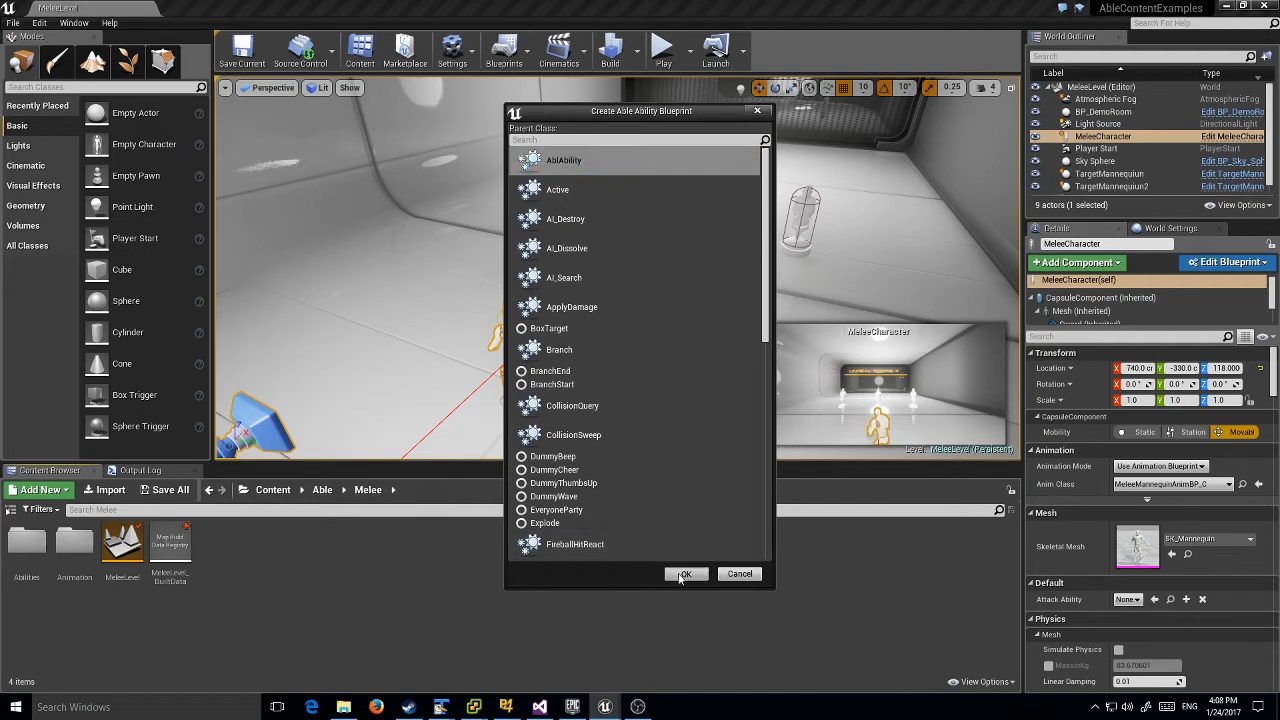
pyautogui.click(685, 573)
pyautogui.write('NewSwing')
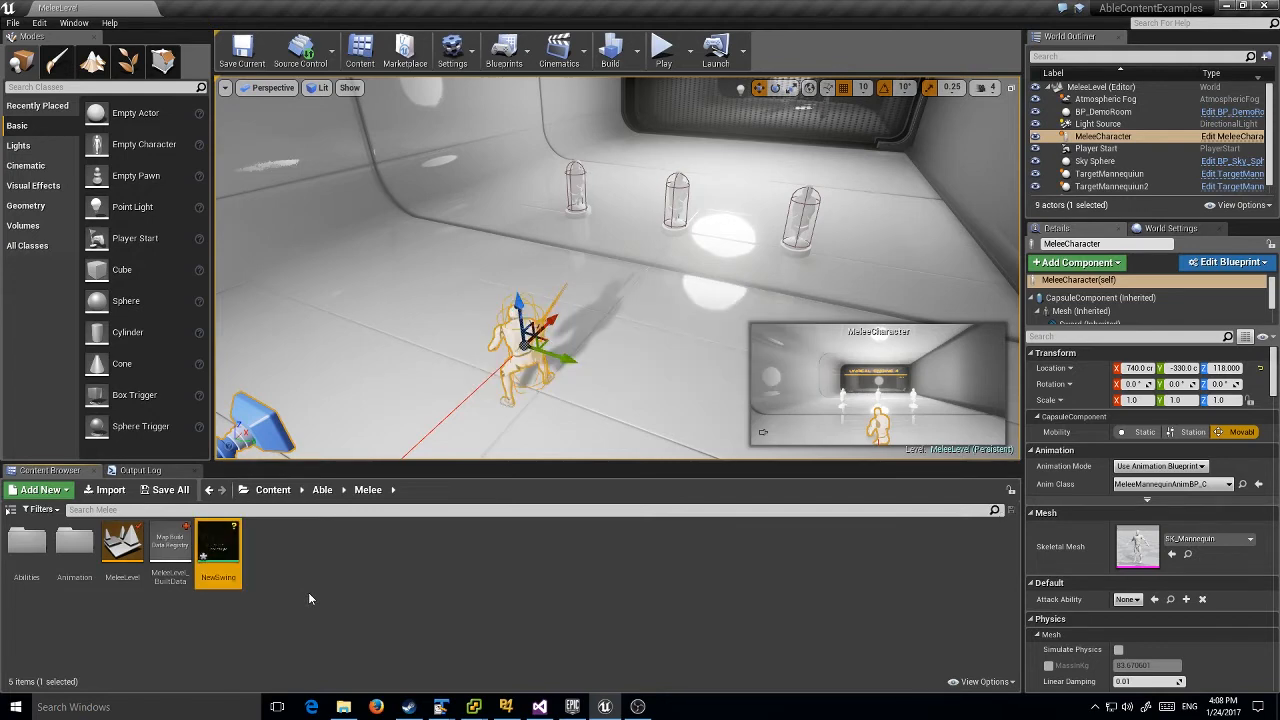
# - Open NewSwing in a maximized ability editor and turn off Show Character Collision
pyautogui.doubleClick(218, 540)
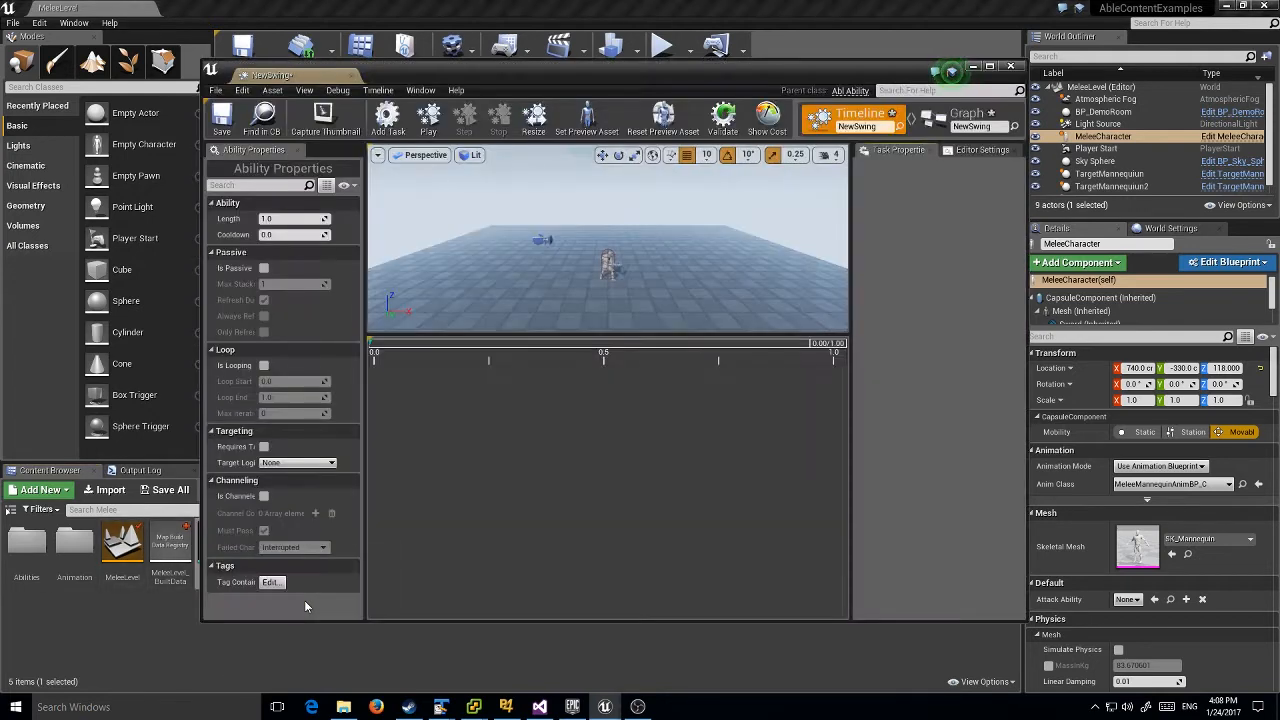
pyautogui.click(990, 66)
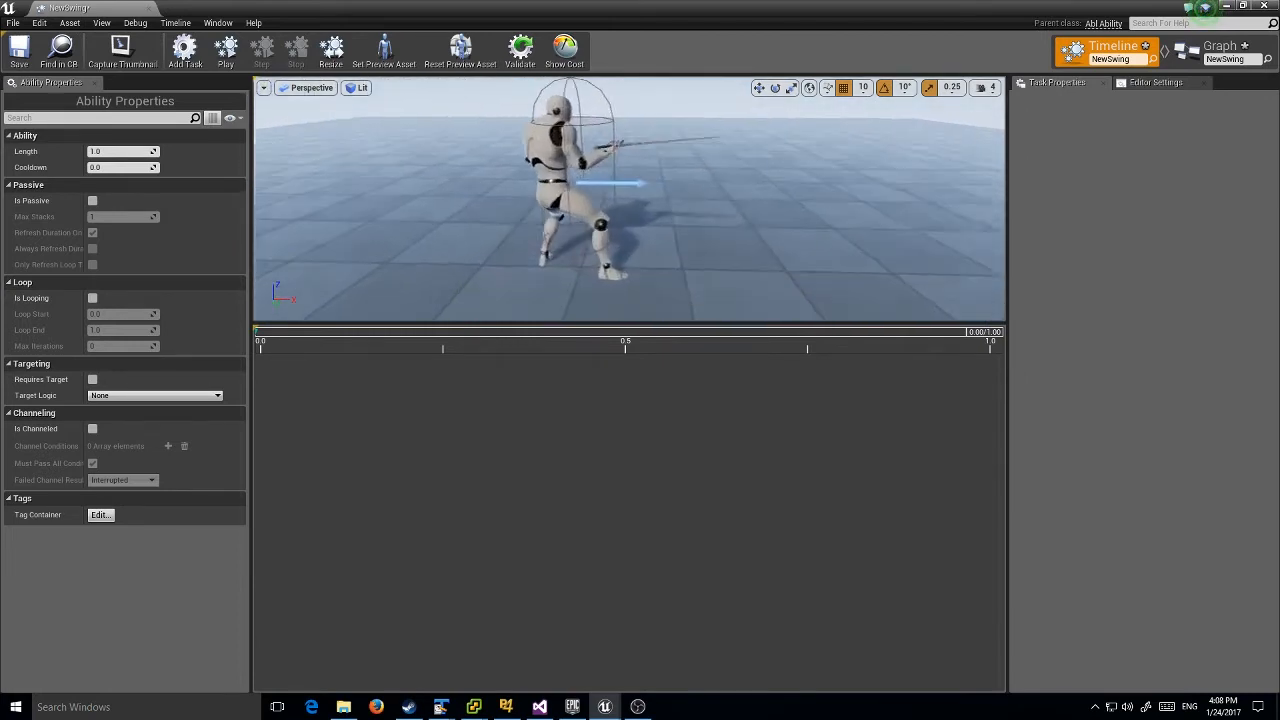
pyautogui.click(175, 22)
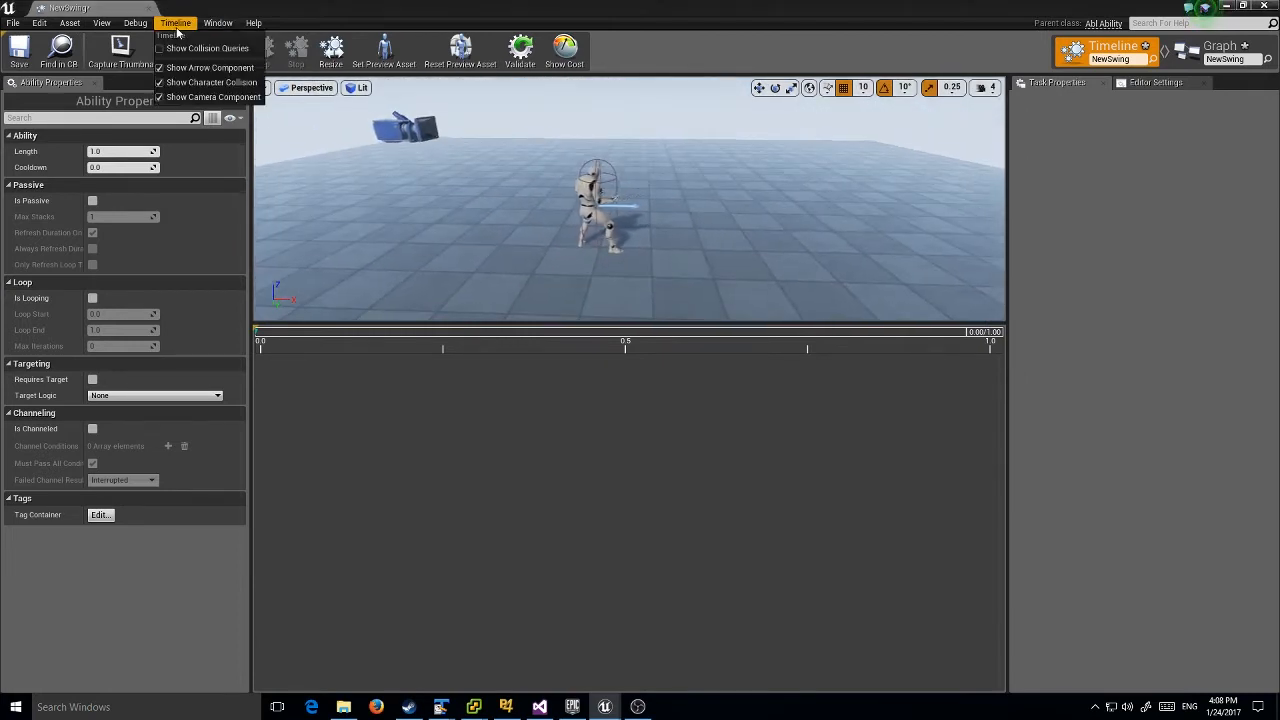
pyautogui.moveTo(210, 82)
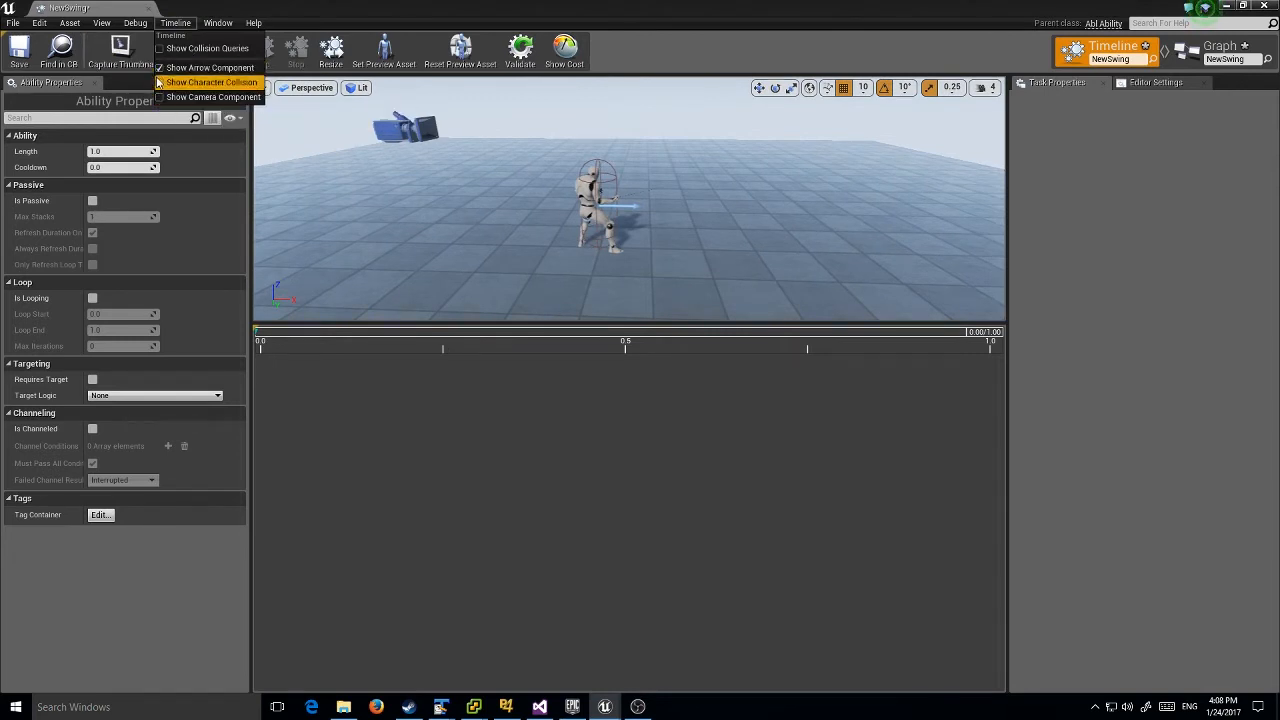
pyautogui.click(210, 82)
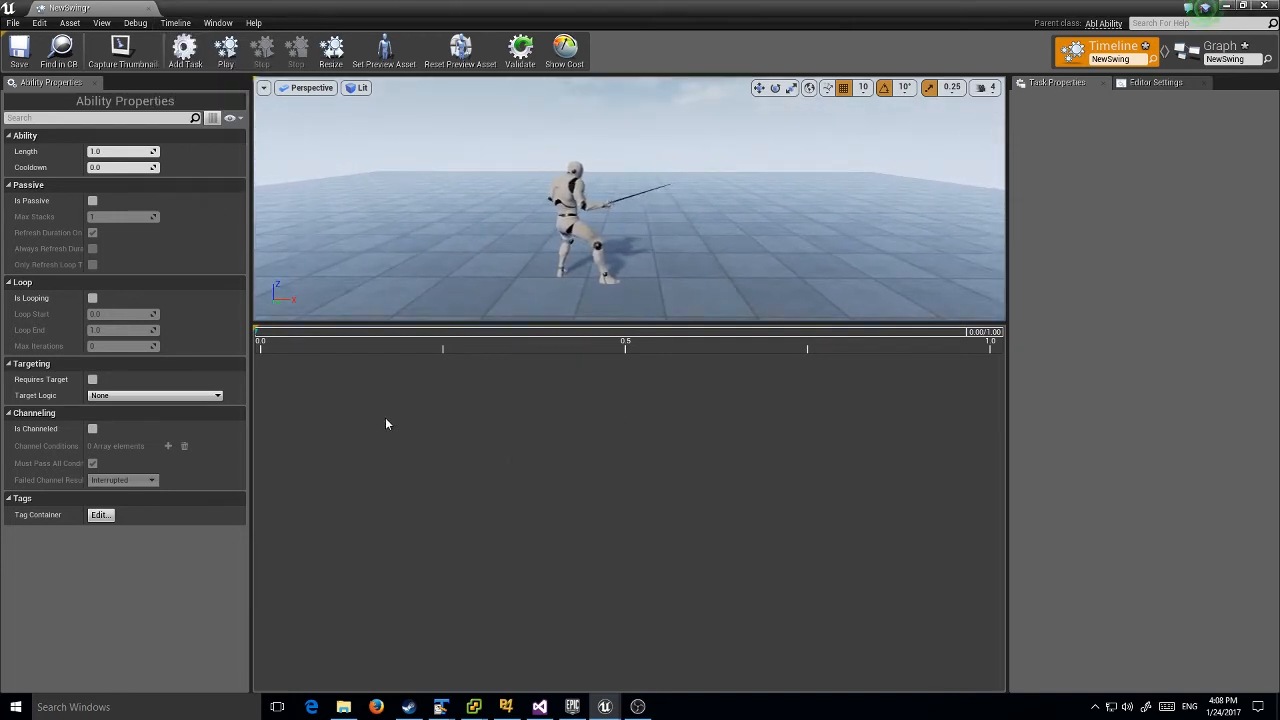
# - Add a Play Animation task using Attack_Move_fast_Rdown_1 (InPlace), lasting 1.266667 seconds
pyautogui.click(185, 50)
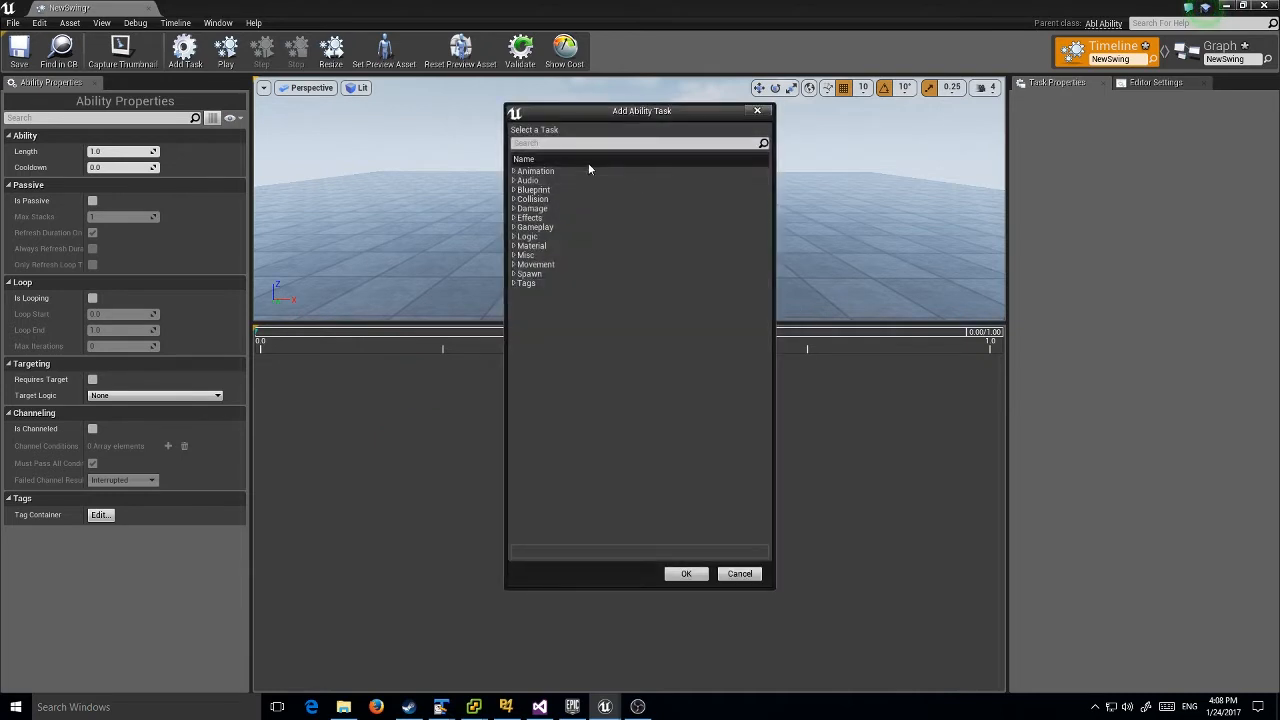
pyautogui.write('Play')
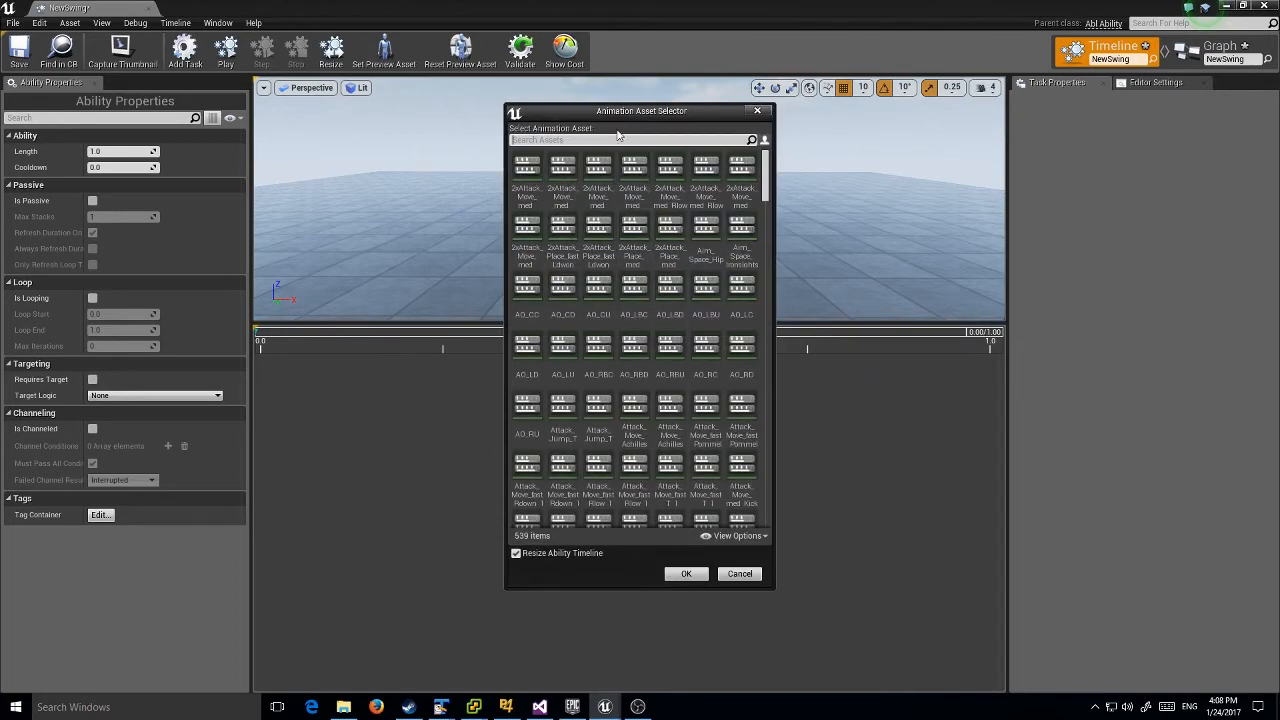
pyautogui.moveTo(633, 165)
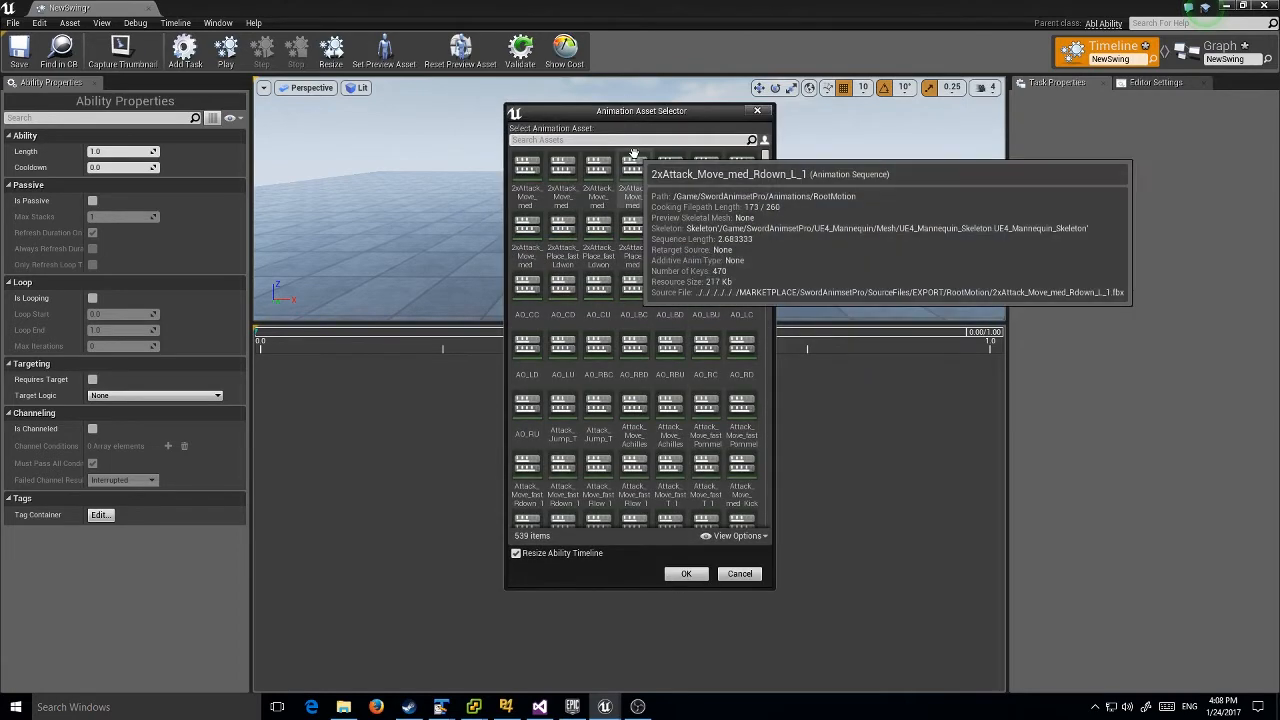
pyautogui.write('fast_')
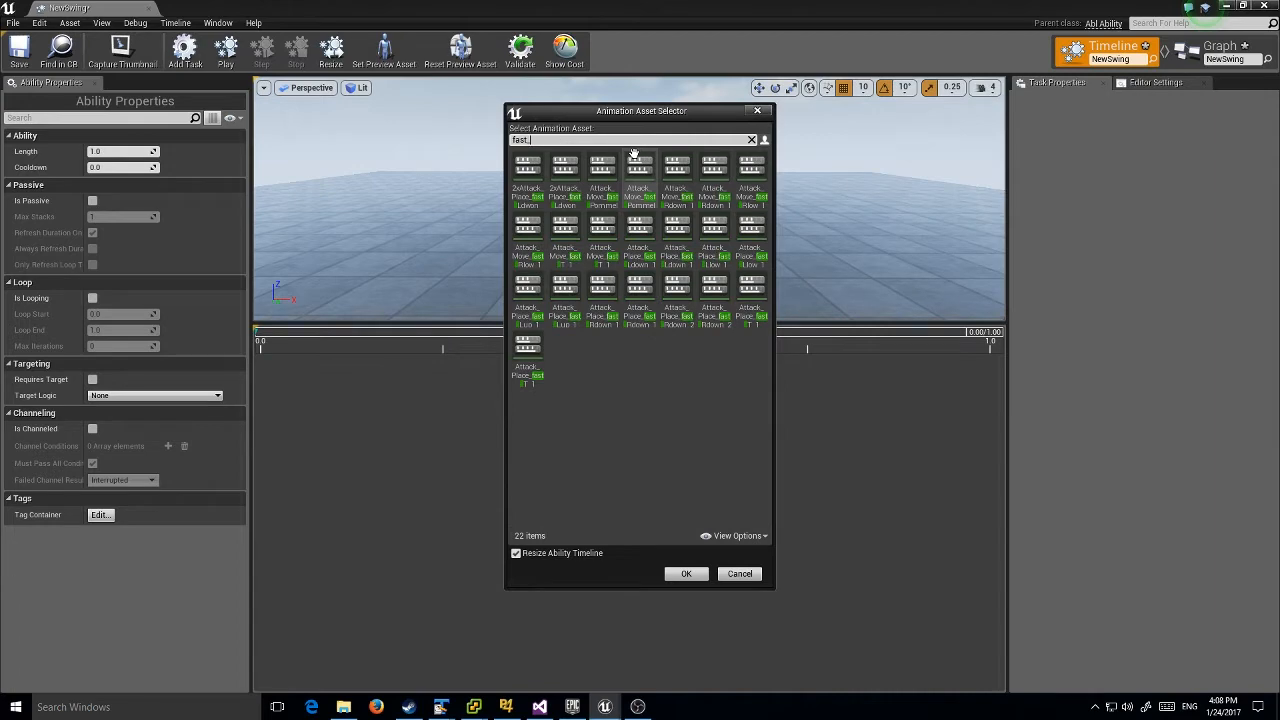
pyautogui.moveTo(675, 175)
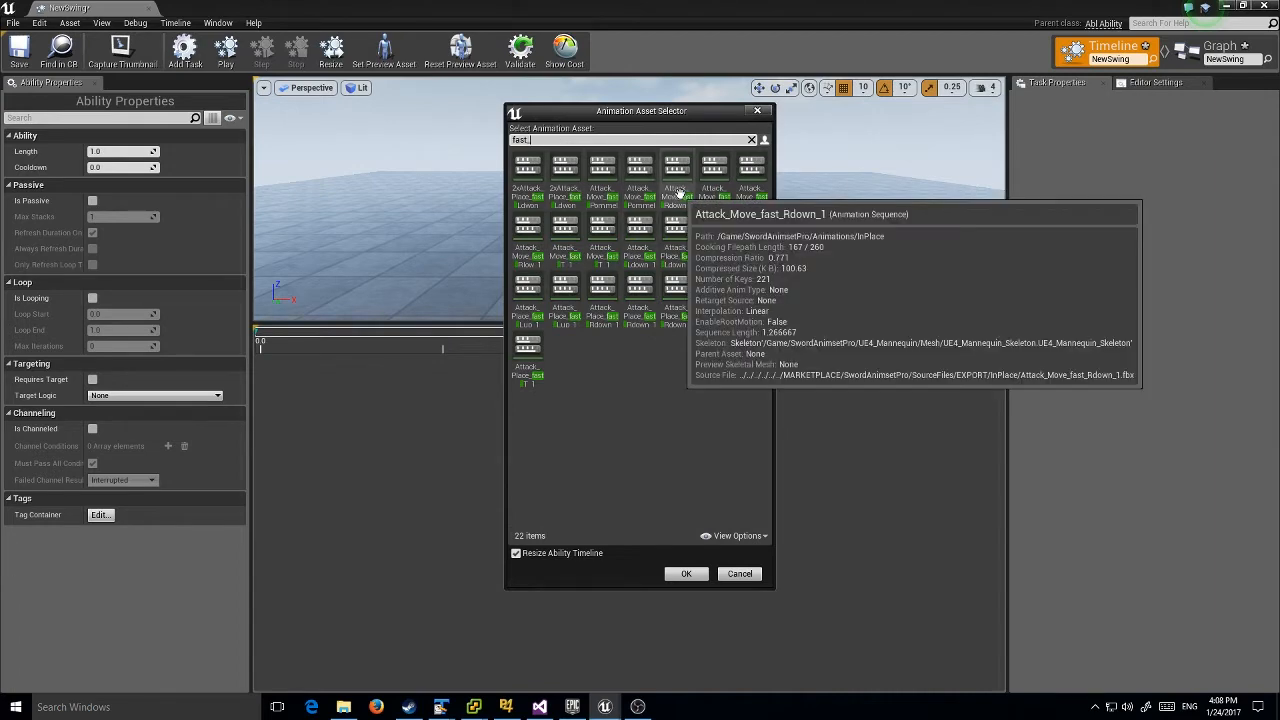
pyautogui.moveTo(713, 170)
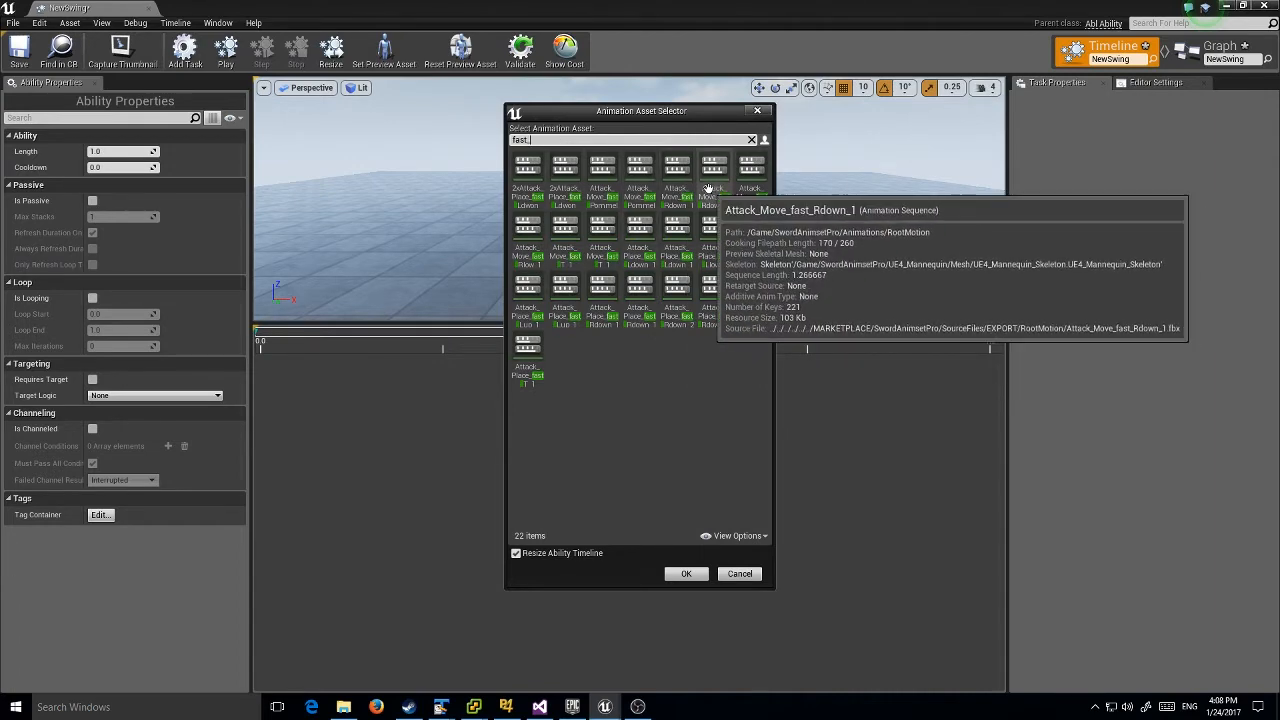
pyautogui.click(676, 170)
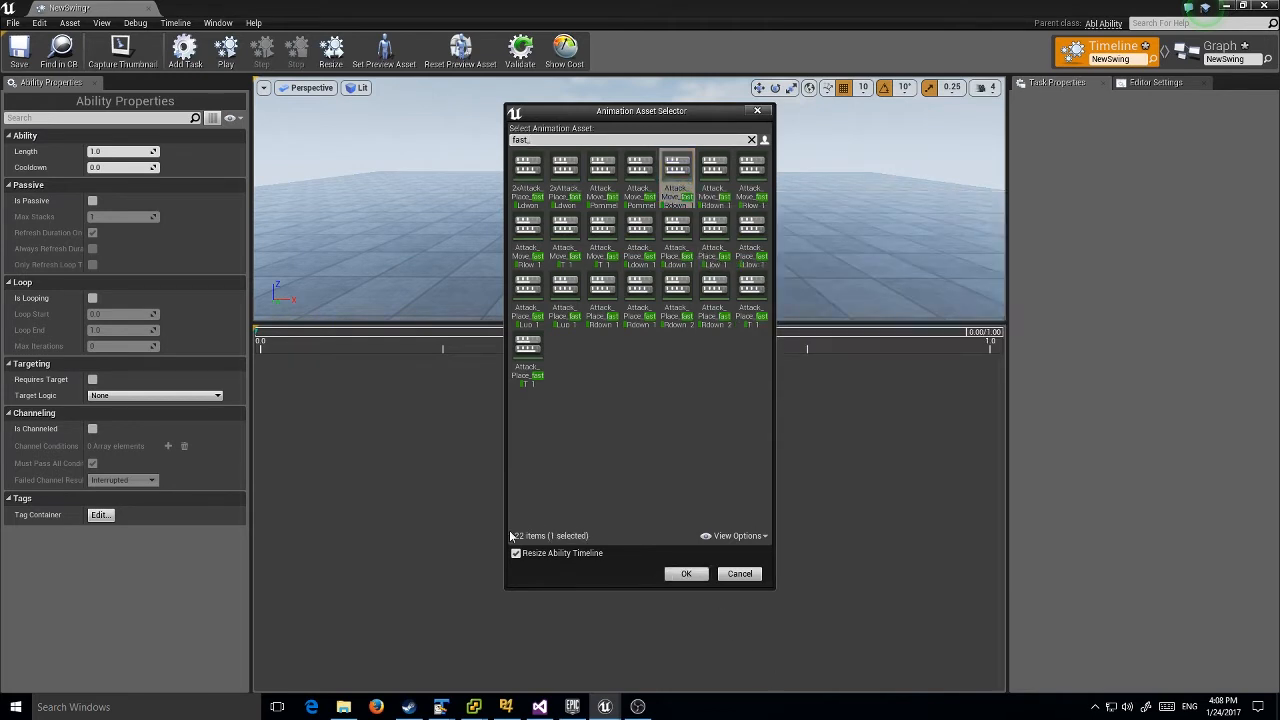
pyautogui.moveTo(677, 165)
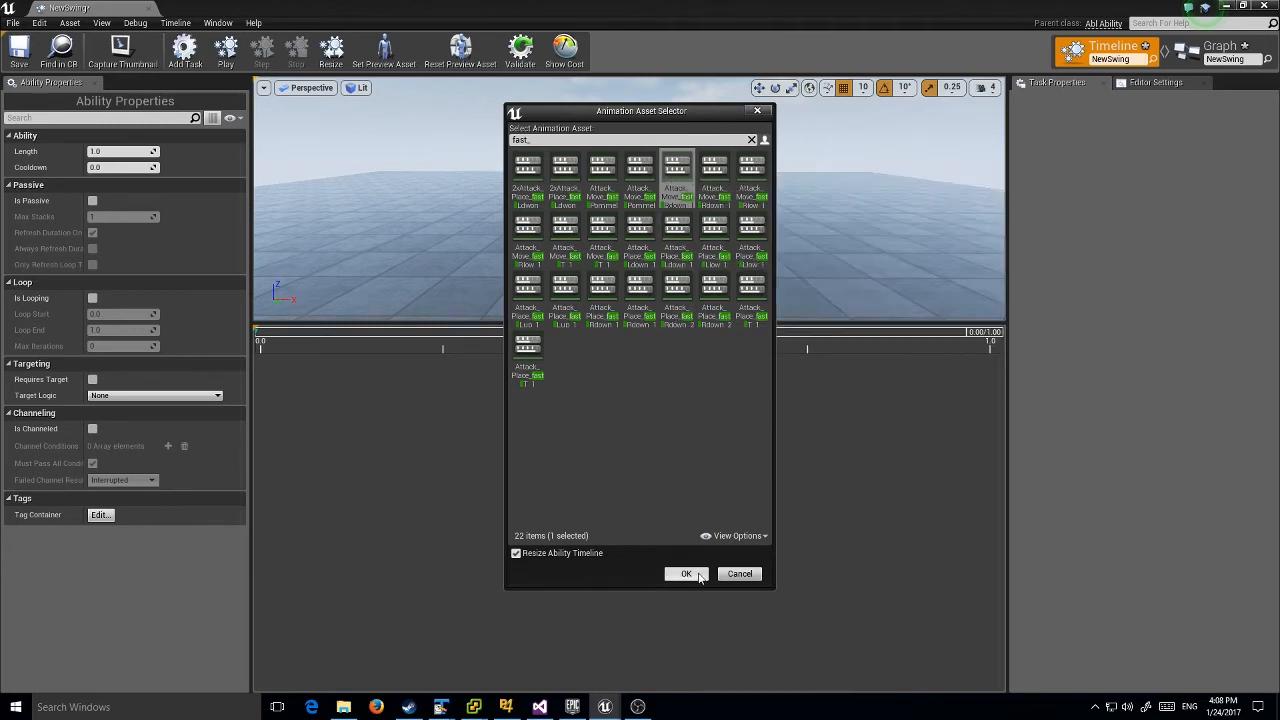
pyautogui.click(686, 573)
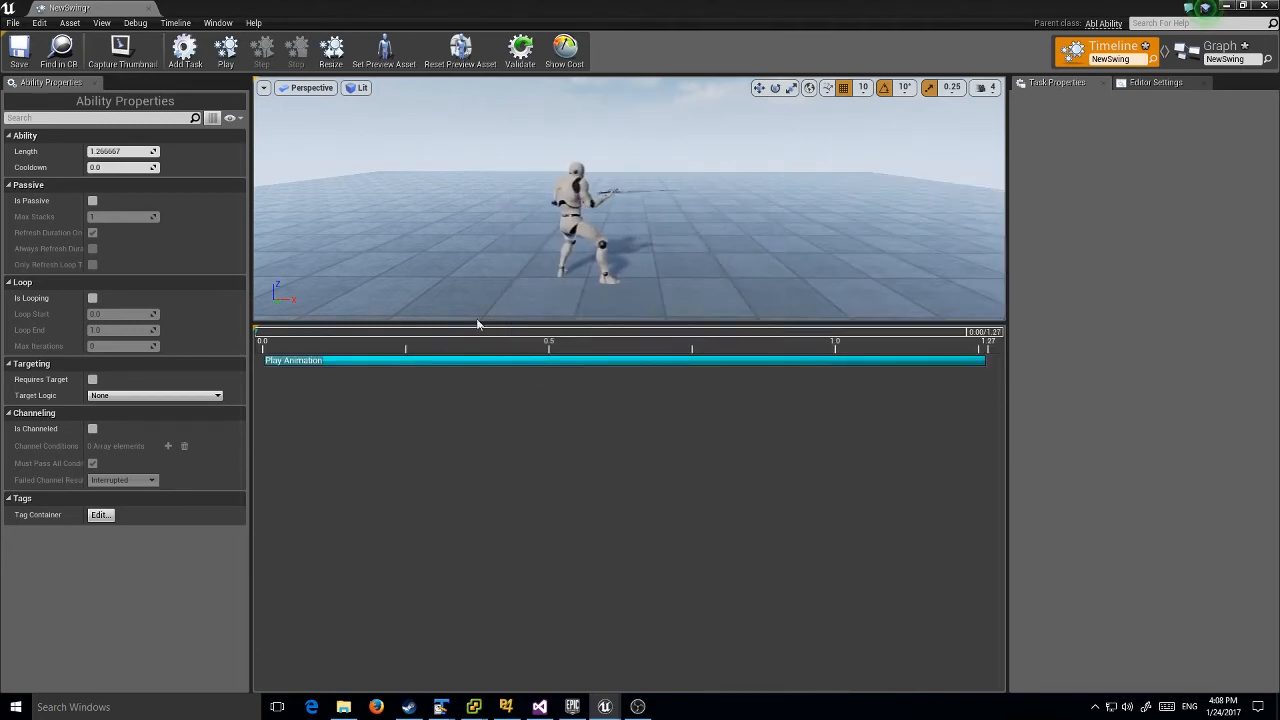
pyautogui.click(225, 50)
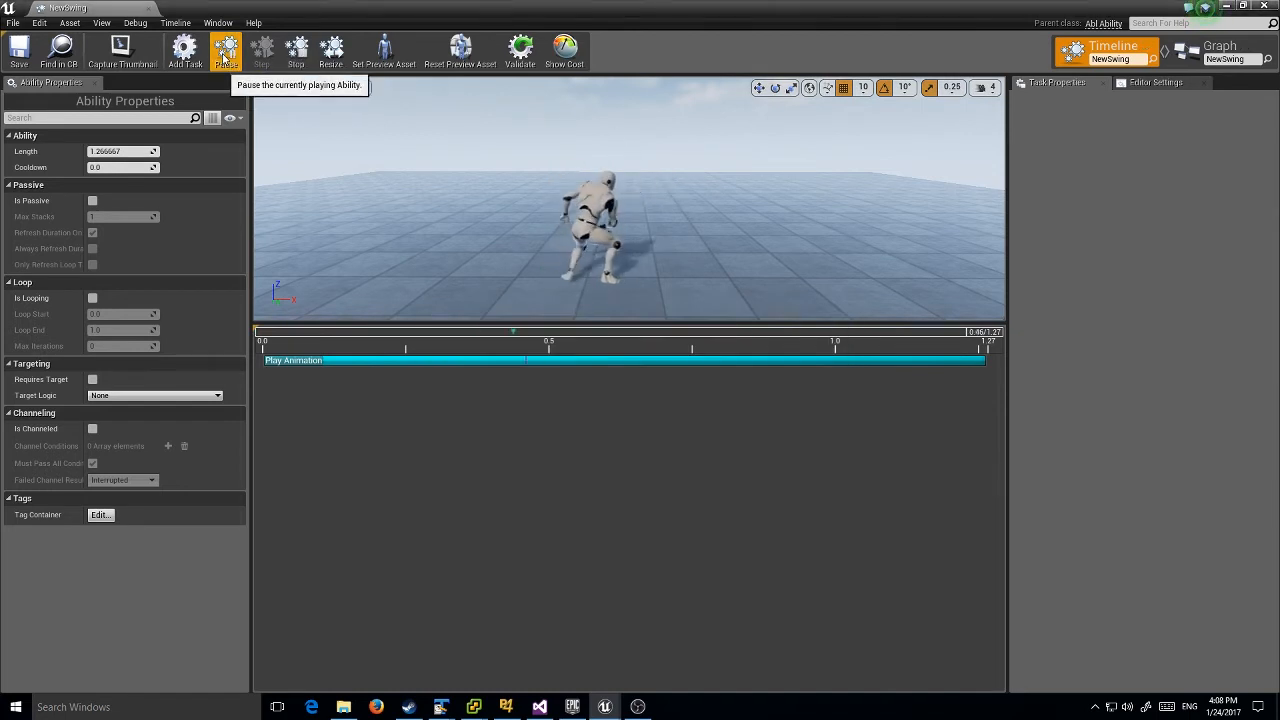
pyautogui.click(225, 47)
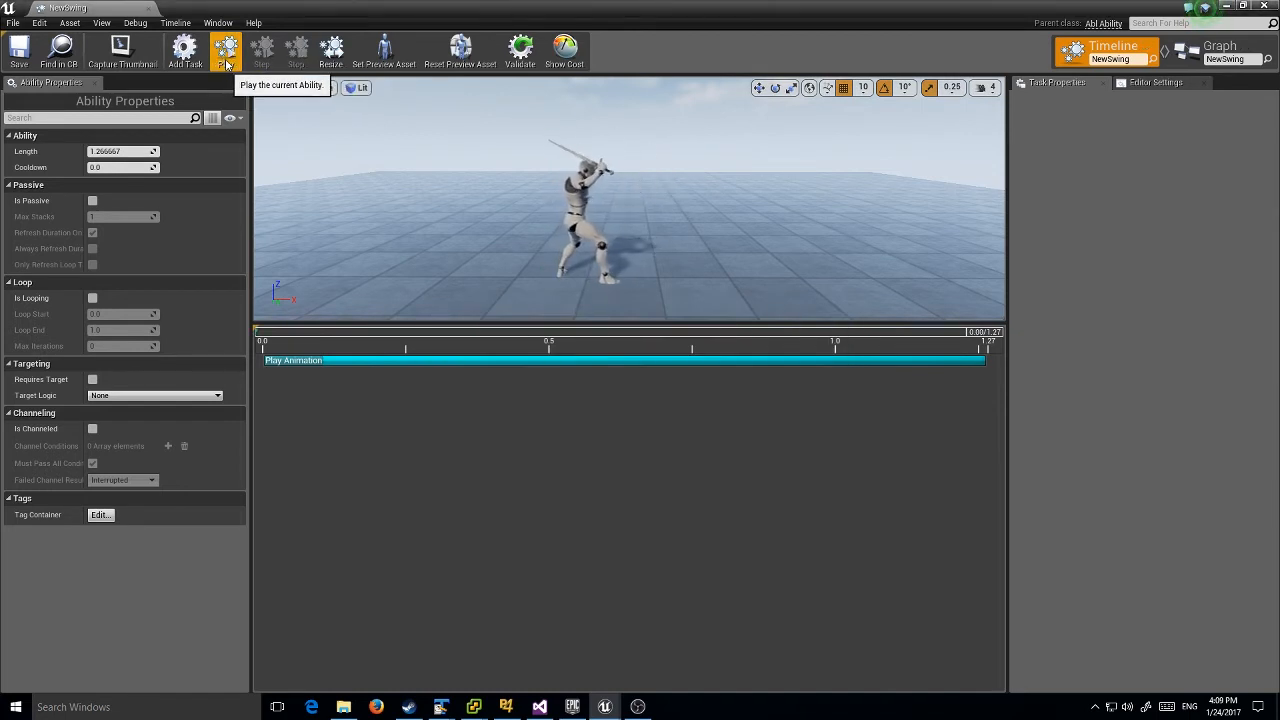
pyautogui.click(225, 50)
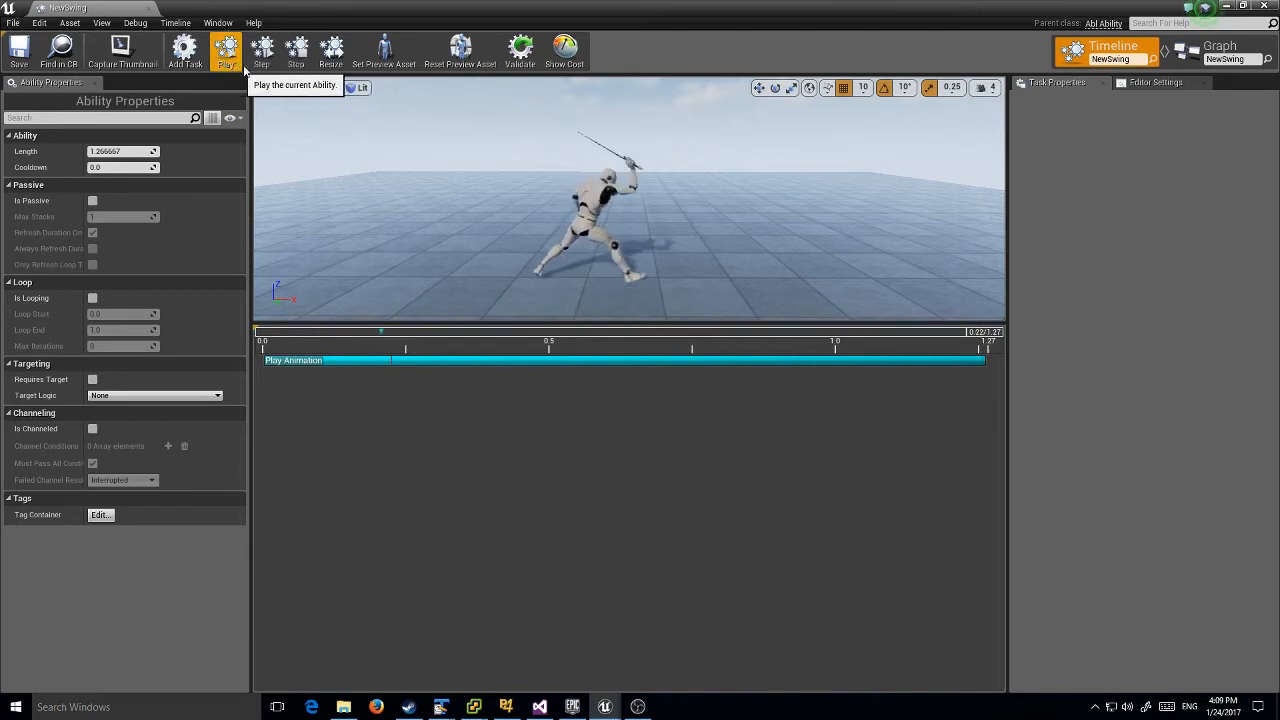
pyautogui.click(225, 50)
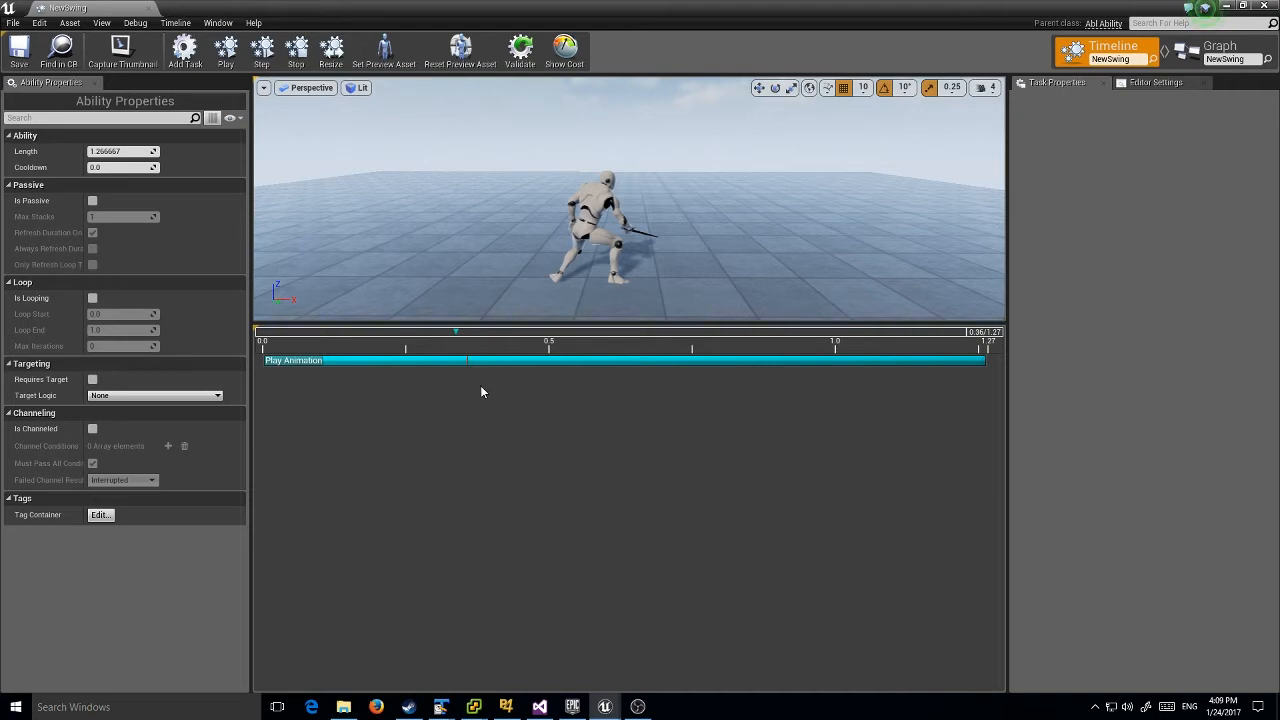
pyautogui.moveTo(486, 406)
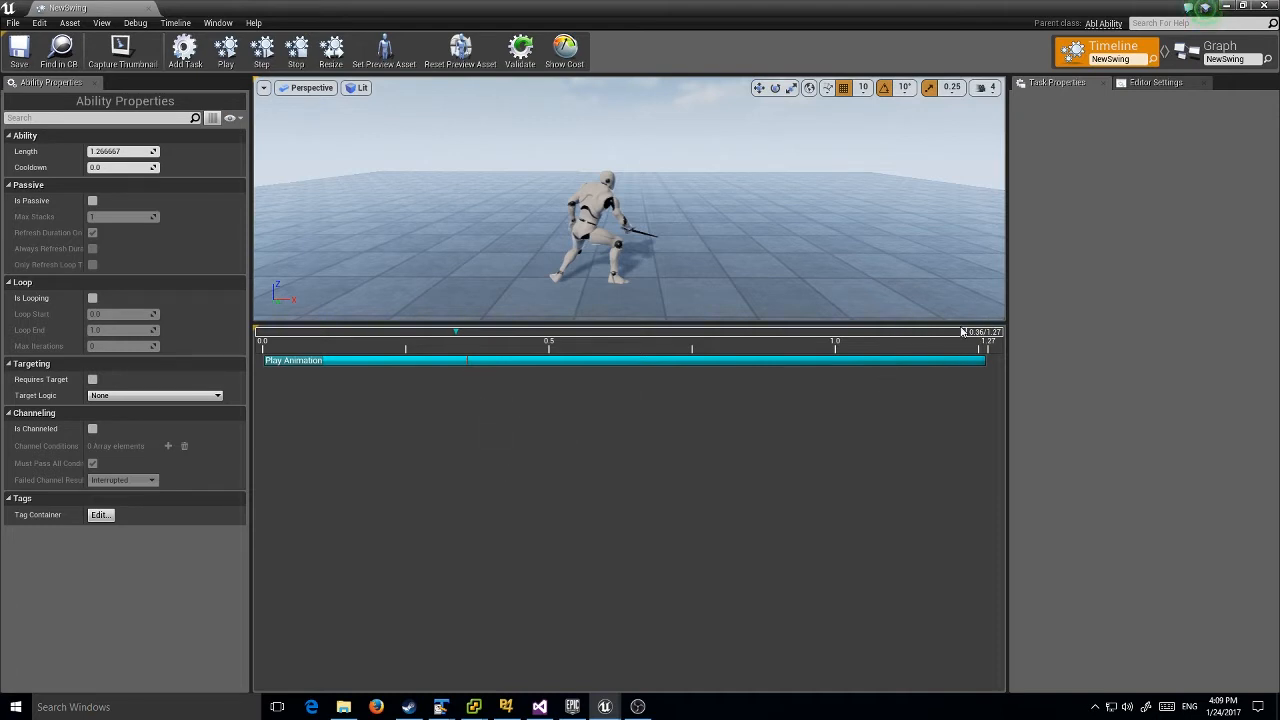
# - Add an Apply Damage task at the 0.36-second playhead with damage amount 1.0
pyautogui.rightClick(512, 415)
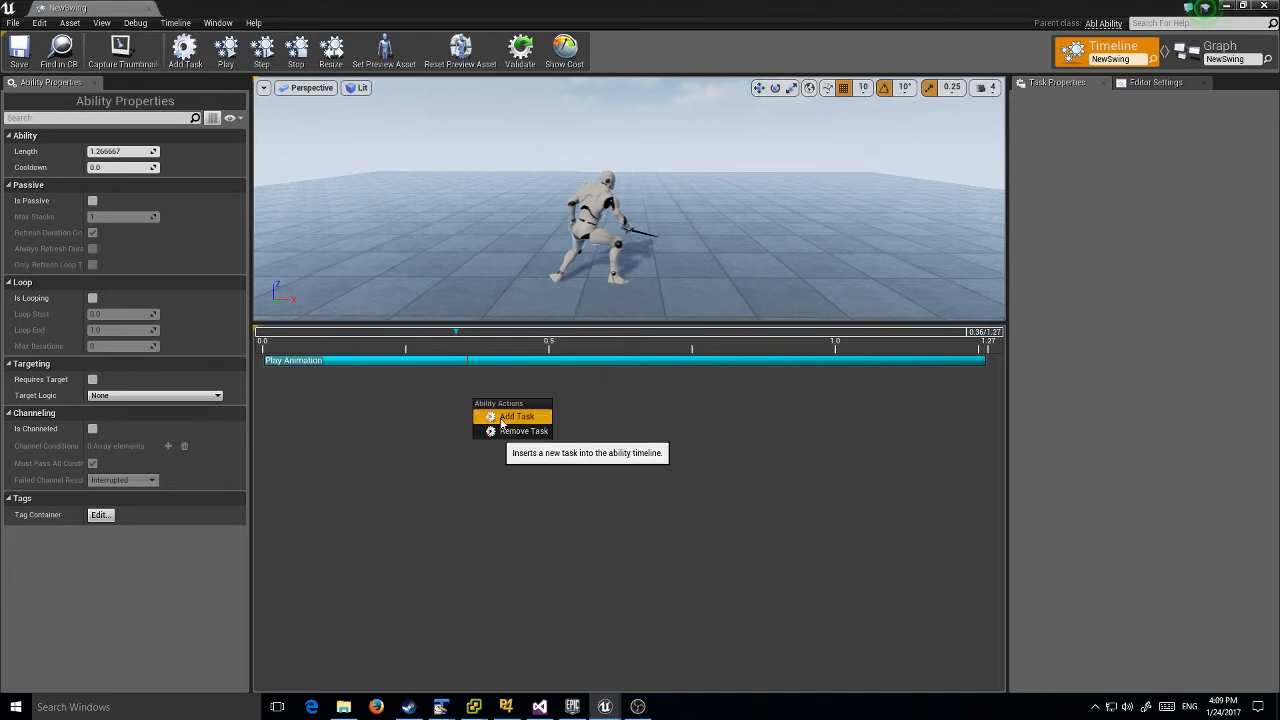
pyautogui.click(516, 416)
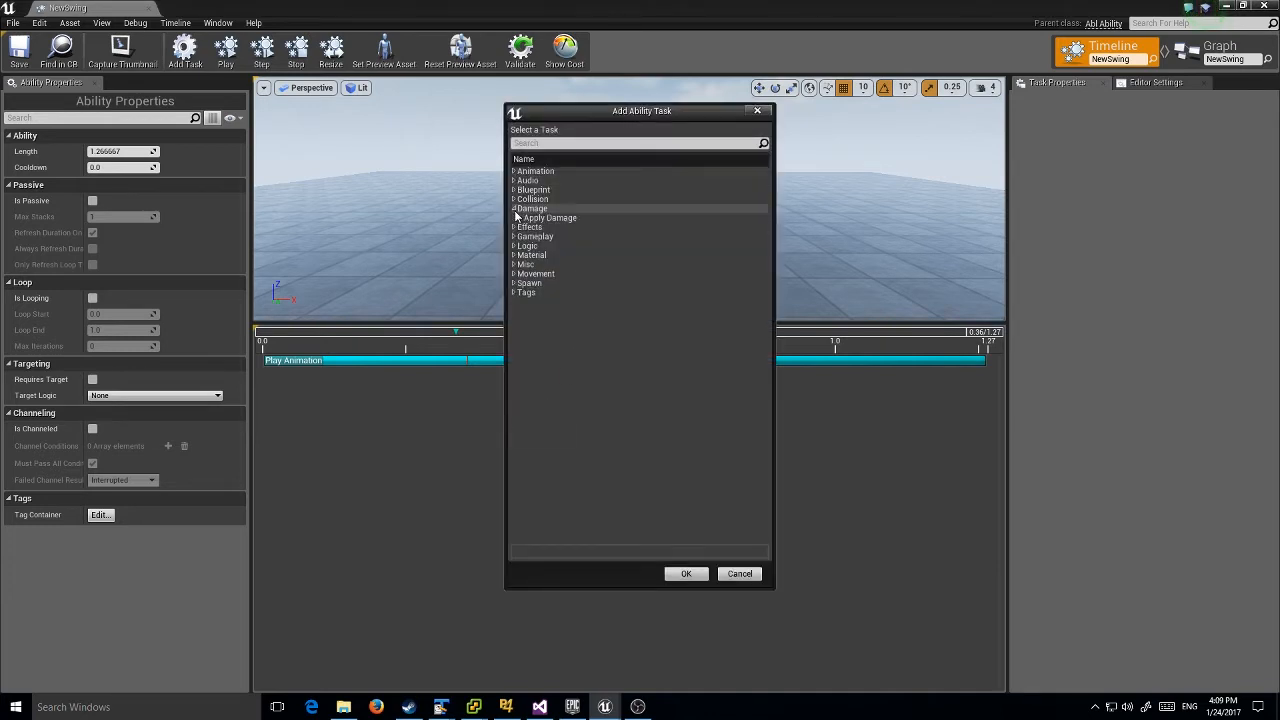
pyautogui.click(686, 573)
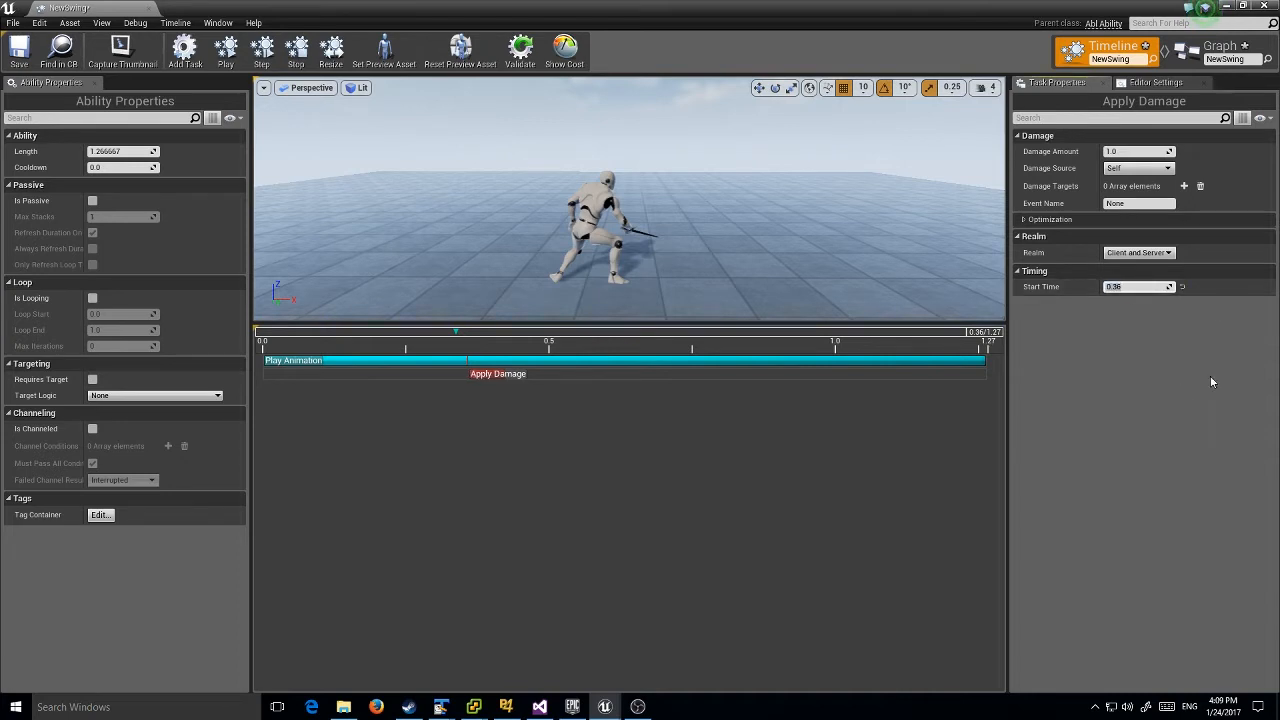
# - Add a Target Actor entry to the Apply Damage task's Damage Targets and preview the ability
pyautogui.click(1184, 186)
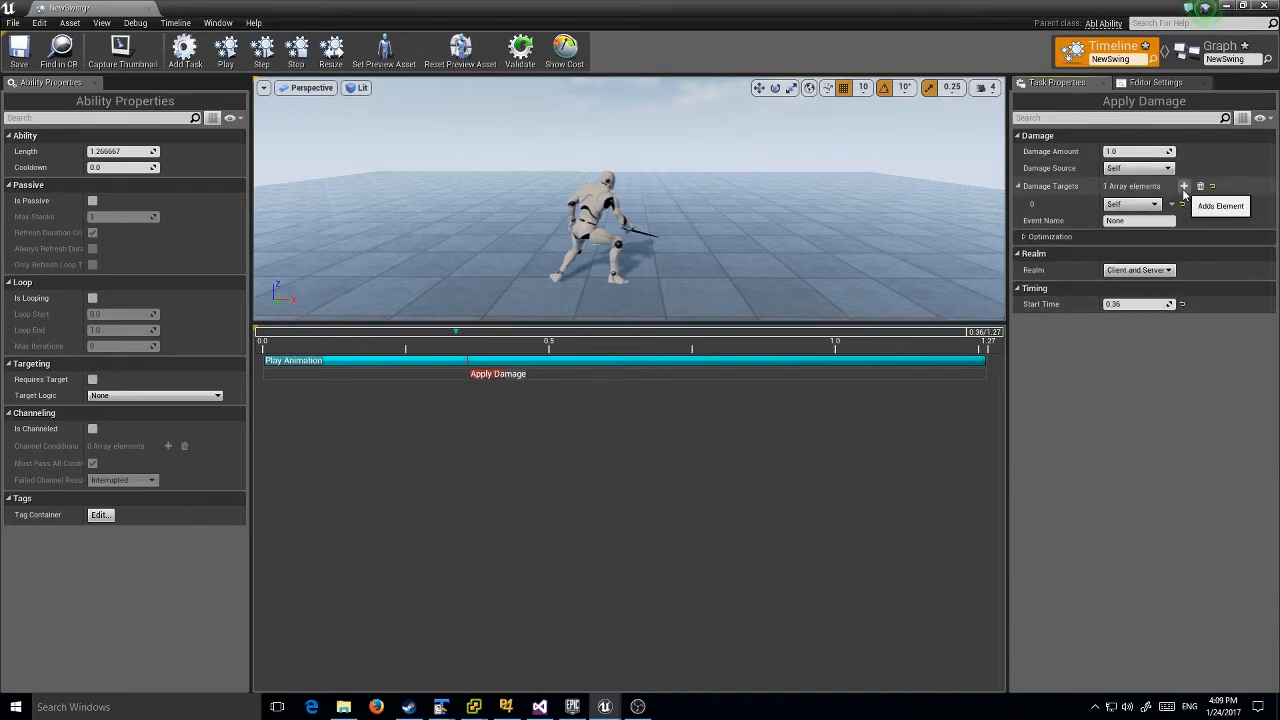
pyautogui.click(1133, 204)
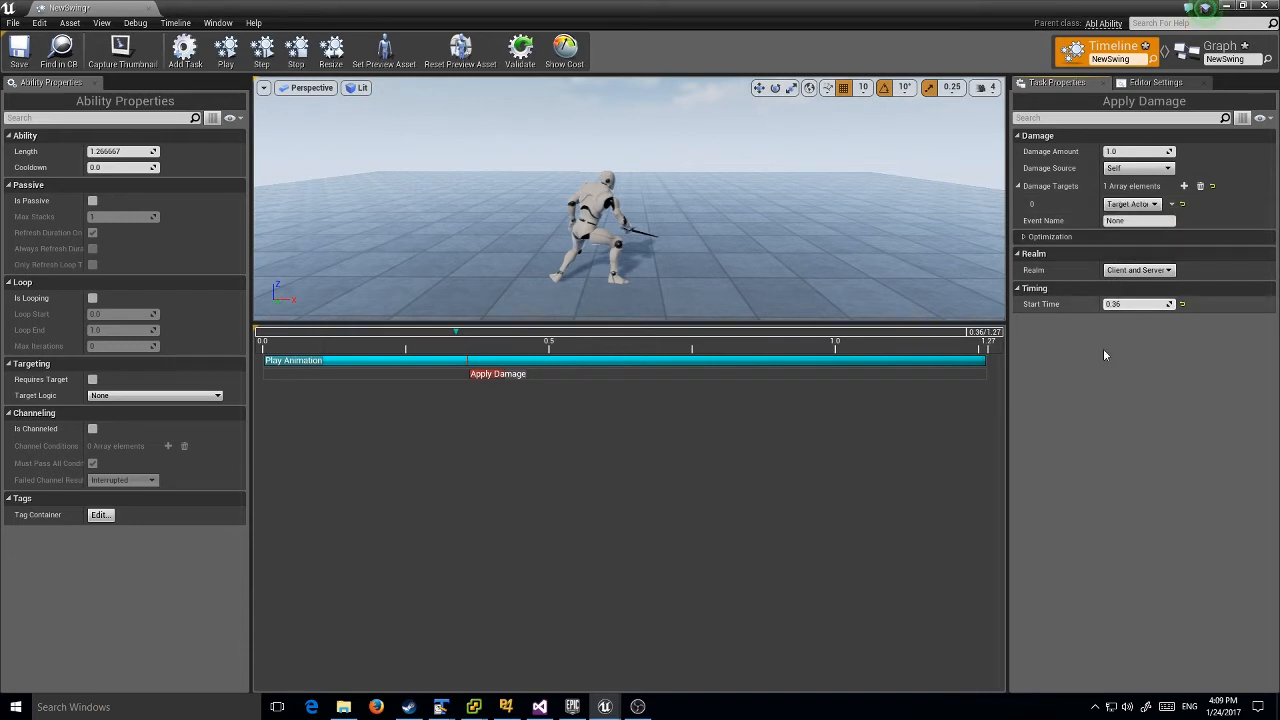
pyautogui.click(226, 47)
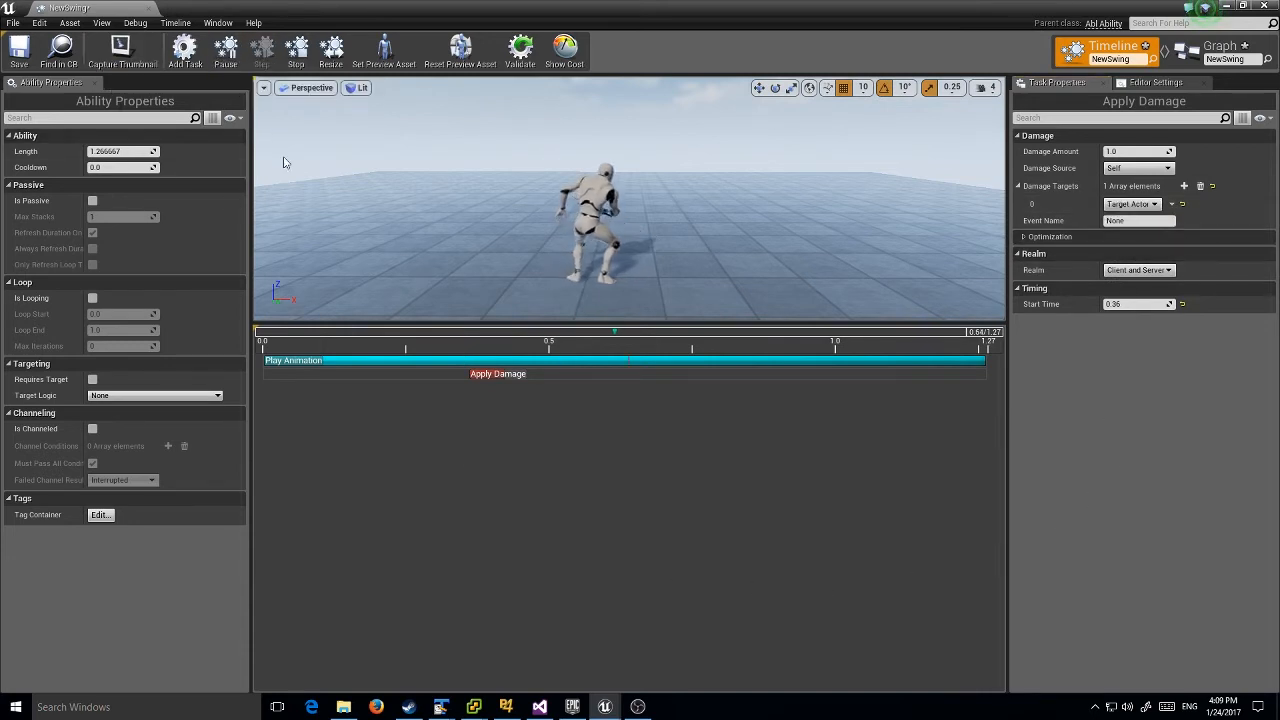
pyautogui.click(225, 50)
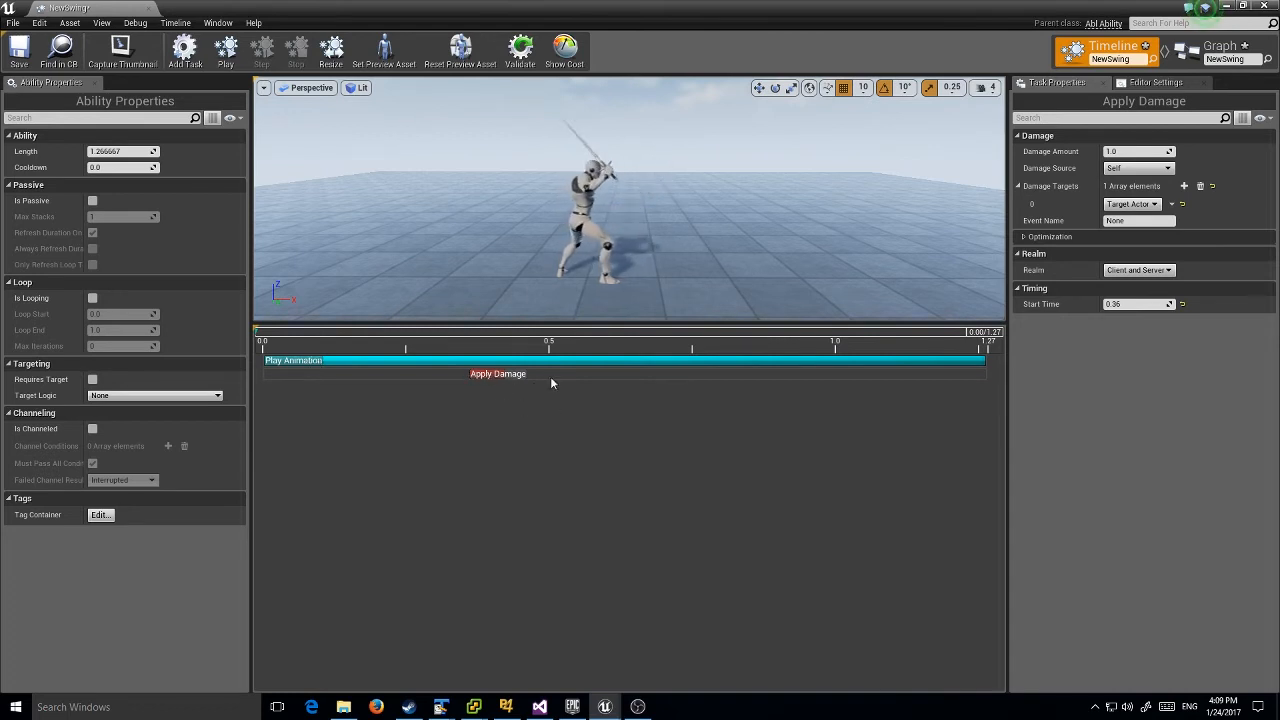
pyautogui.moveTo(286, 471)
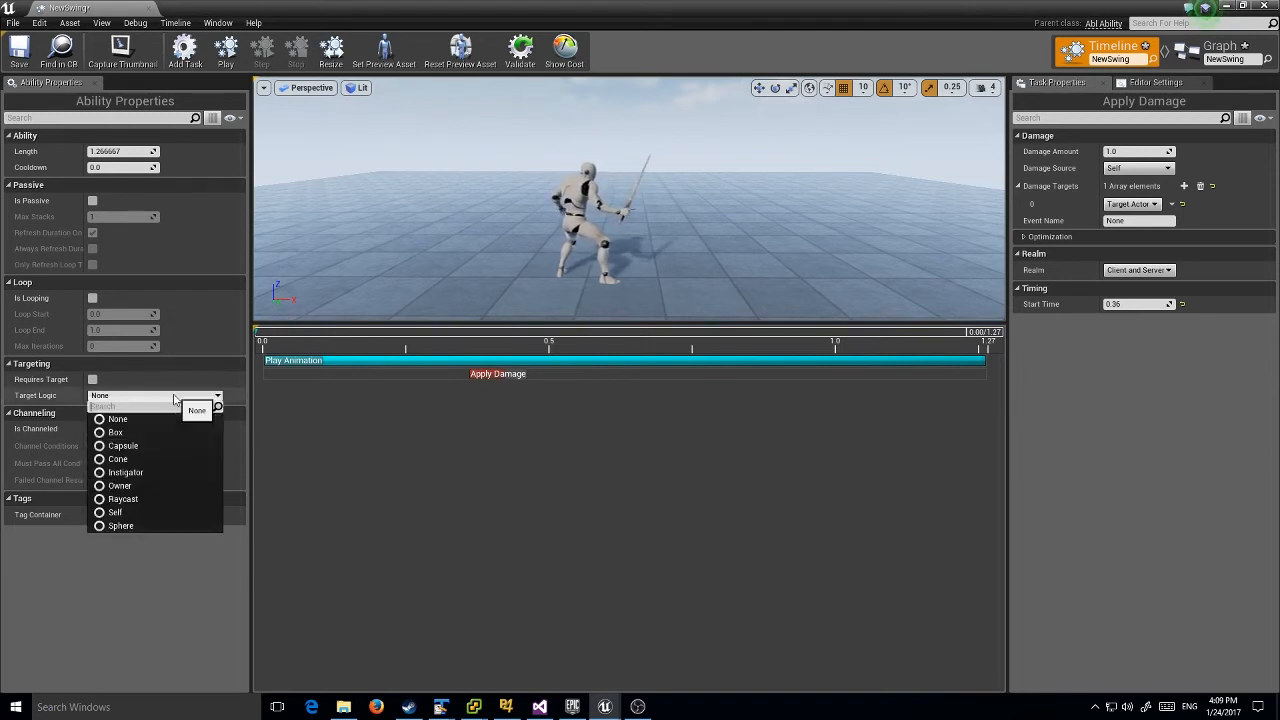
pyautogui.moveTo(118, 459)
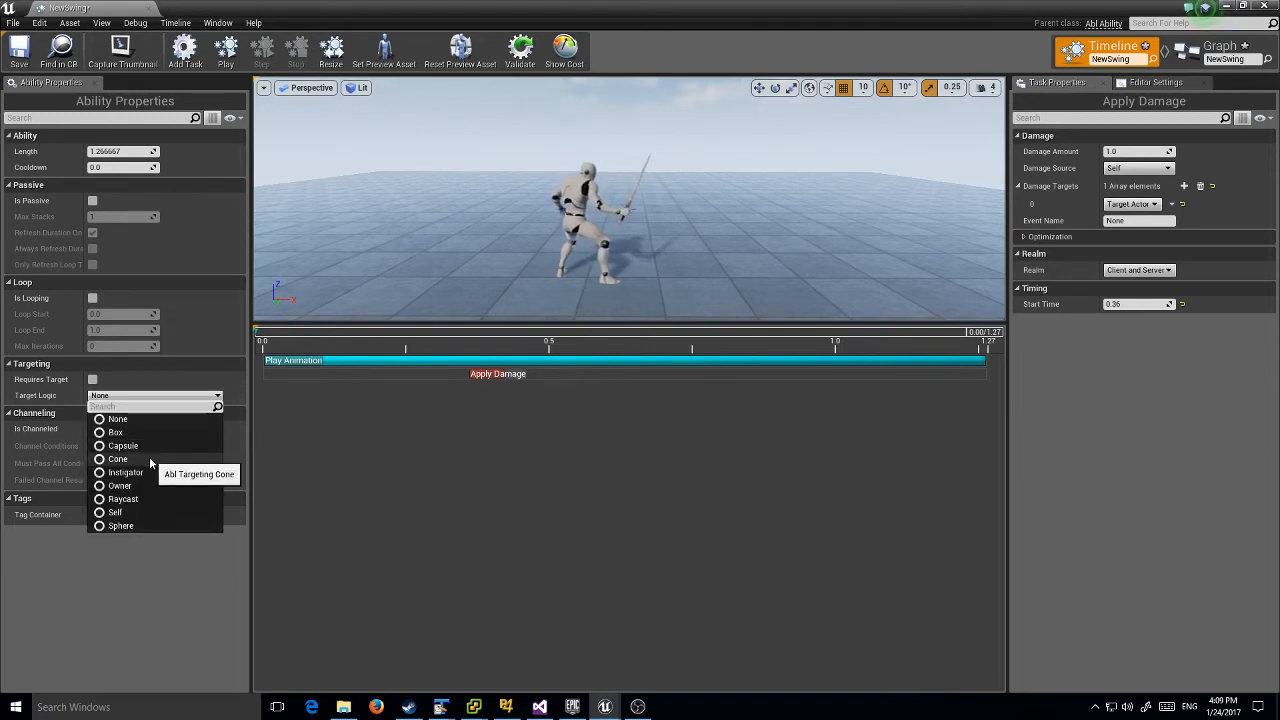
# - Switch Target Logic to Cone (FOV 90, length 200, height 100) and expand Targeting settings
pyautogui.click(118, 459)
pyautogui.write('200')
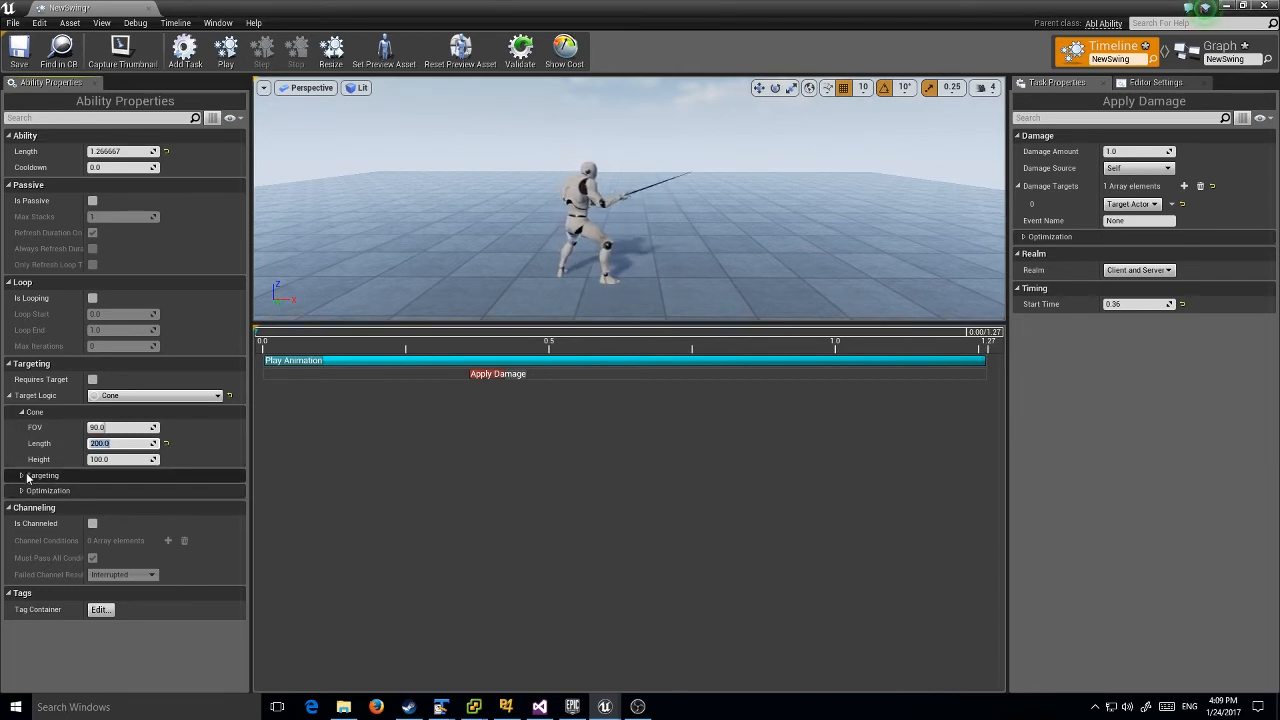
pyautogui.click(42, 475)
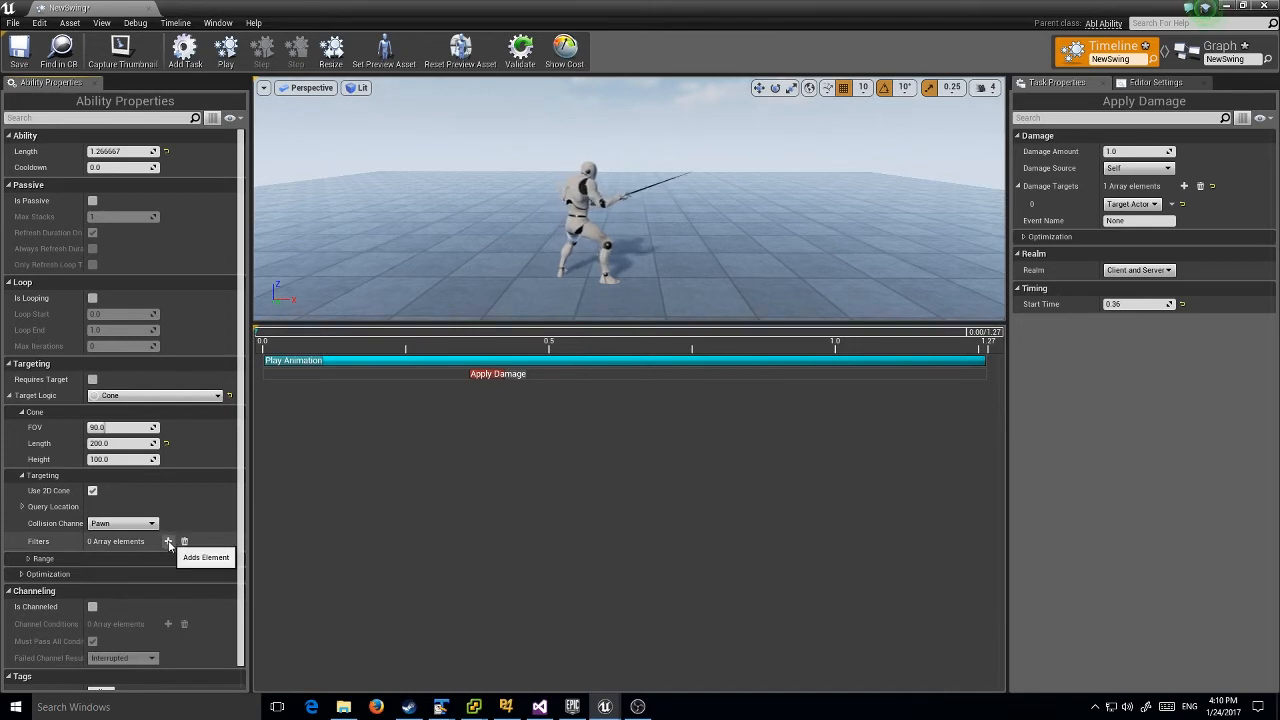
# - Add a Filter Self filter and a Filter By Class filter for TargetMannequin with Negate ticked
pyautogui.click(168, 541)
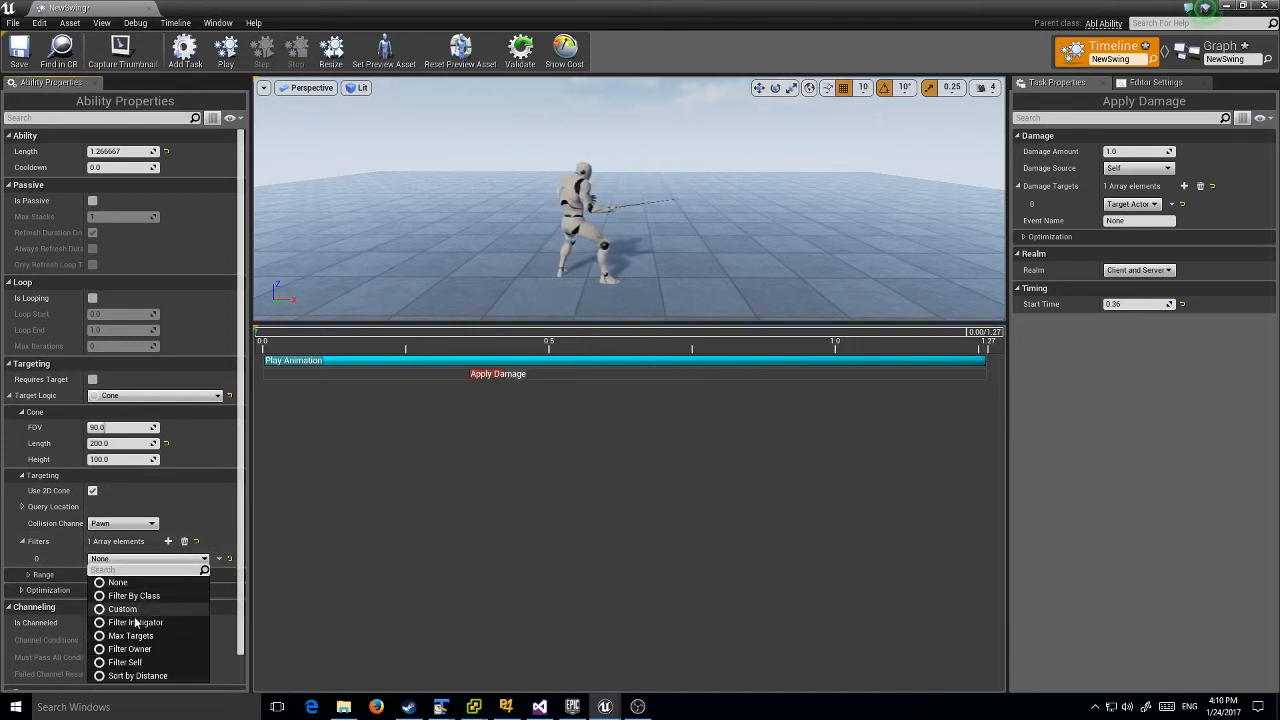
pyautogui.click(124, 662)
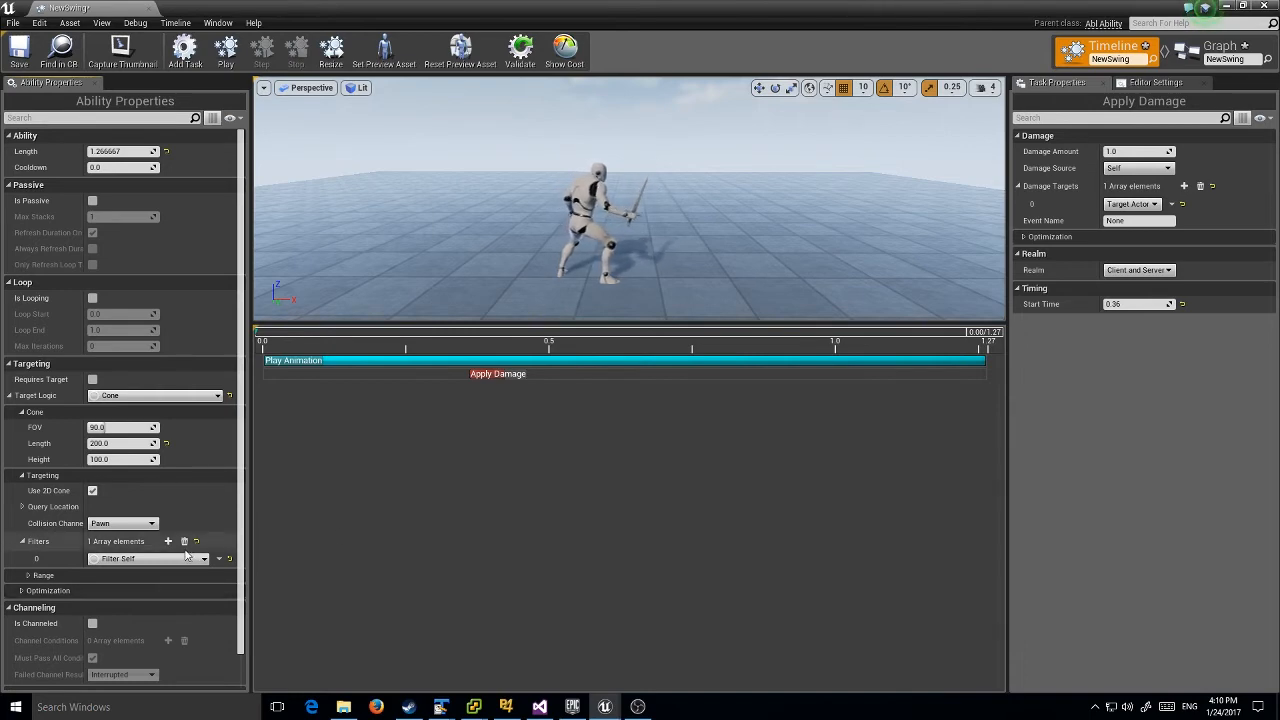
pyautogui.click(168, 541)
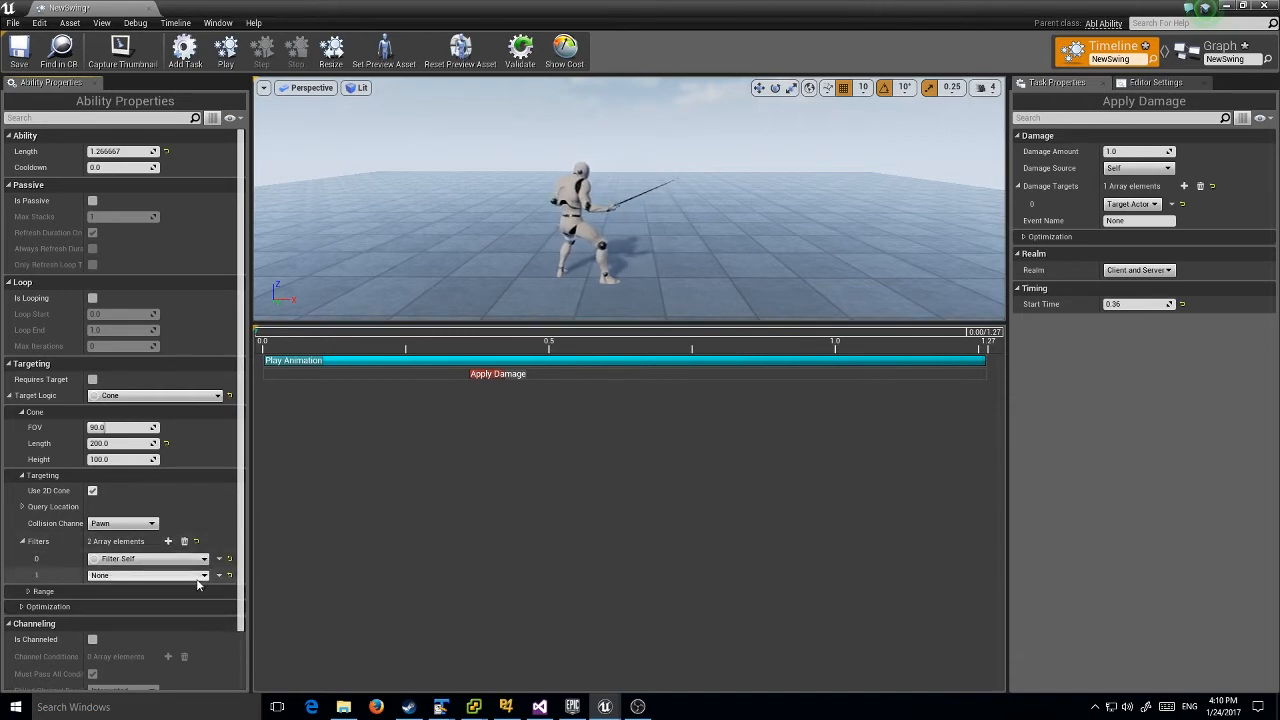
pyautogui.click(145, 575)
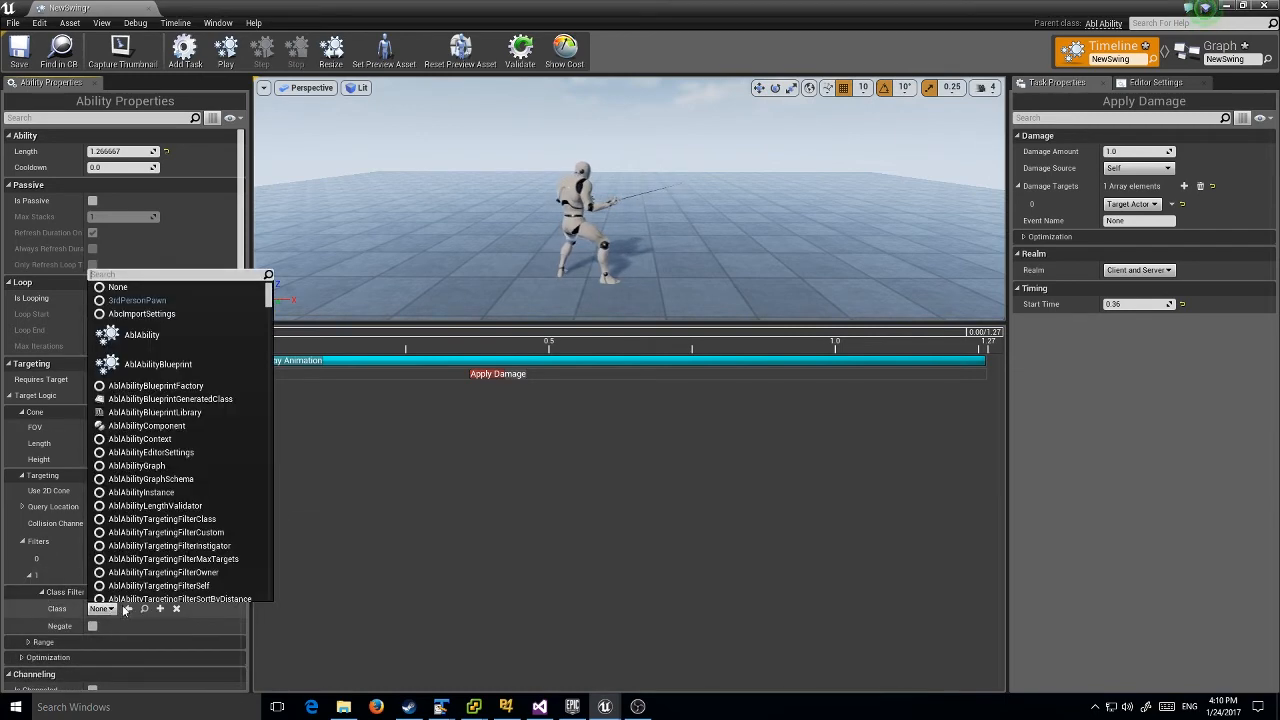
pyautogui.write('Targetman')
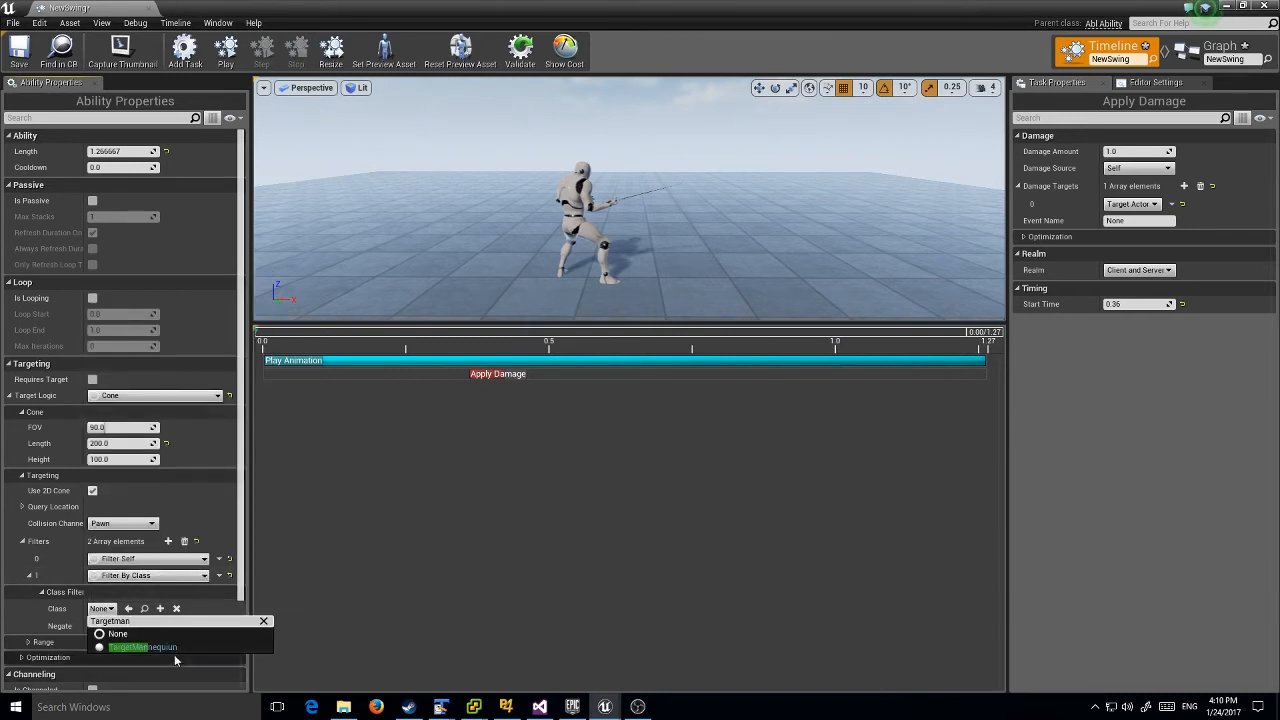
pyautogui.click(141, 646)
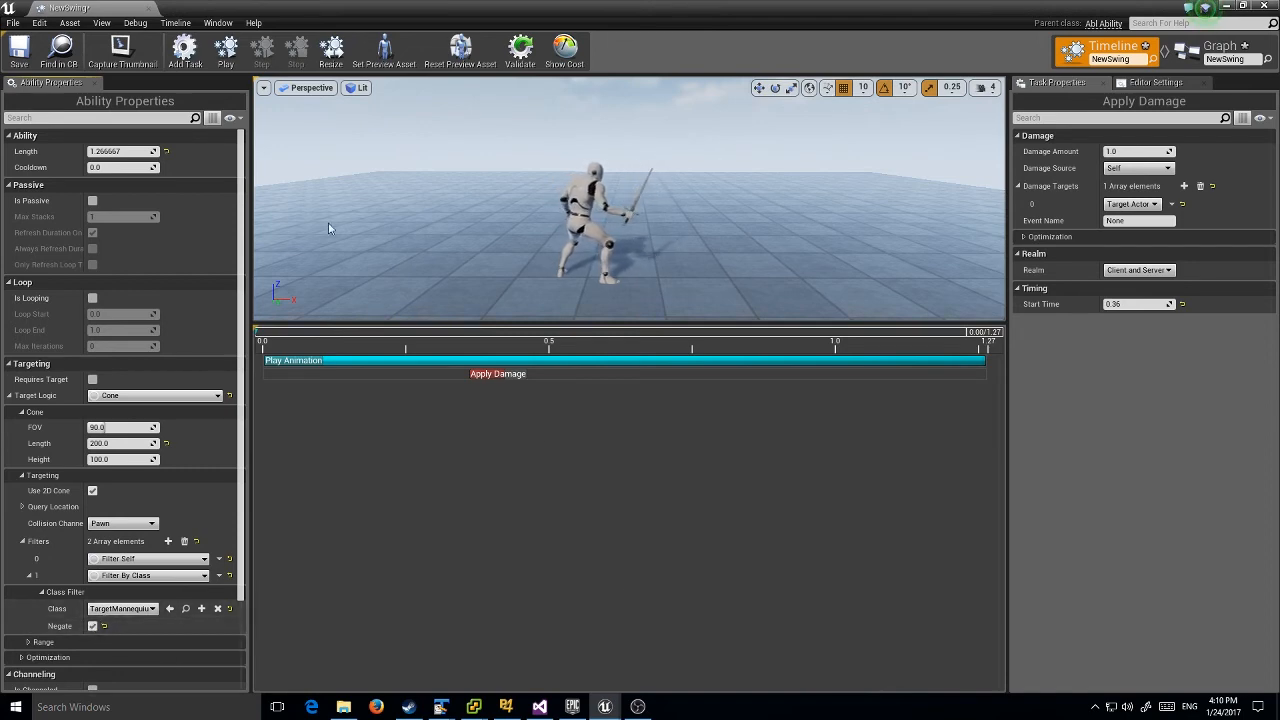
pyautogui.click(226, 50)
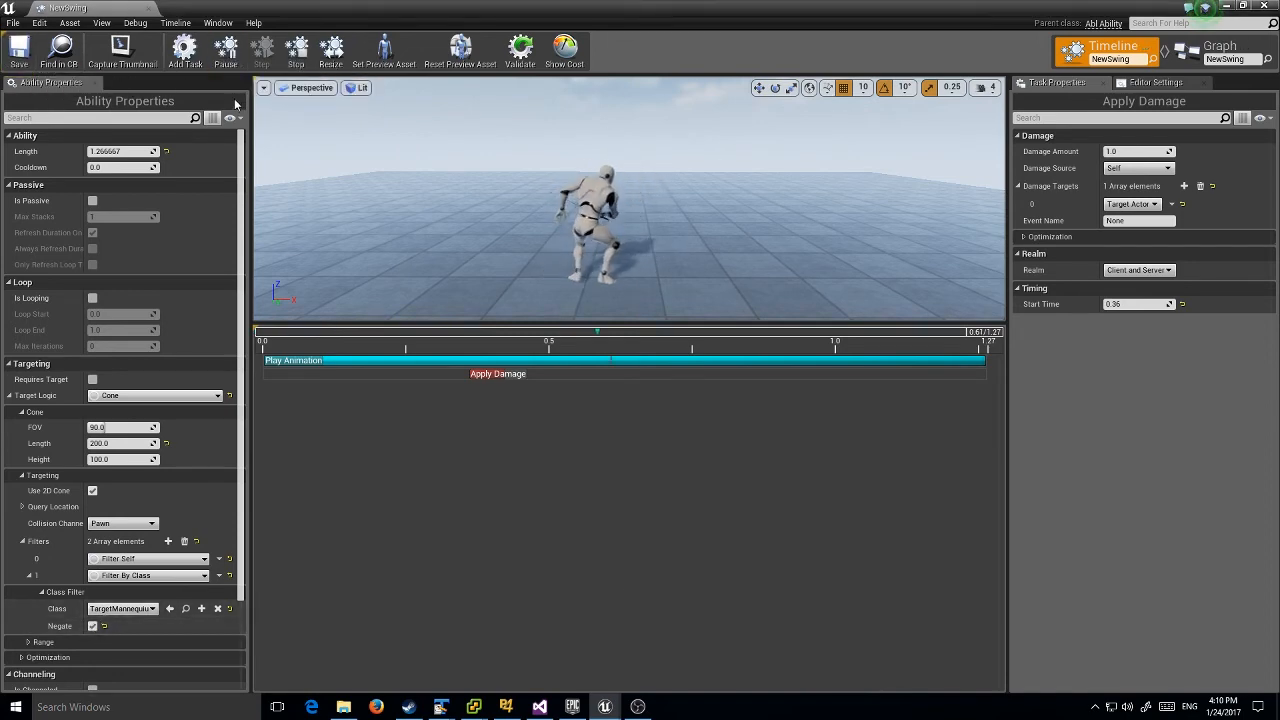
pyautogui.click(176, 22)
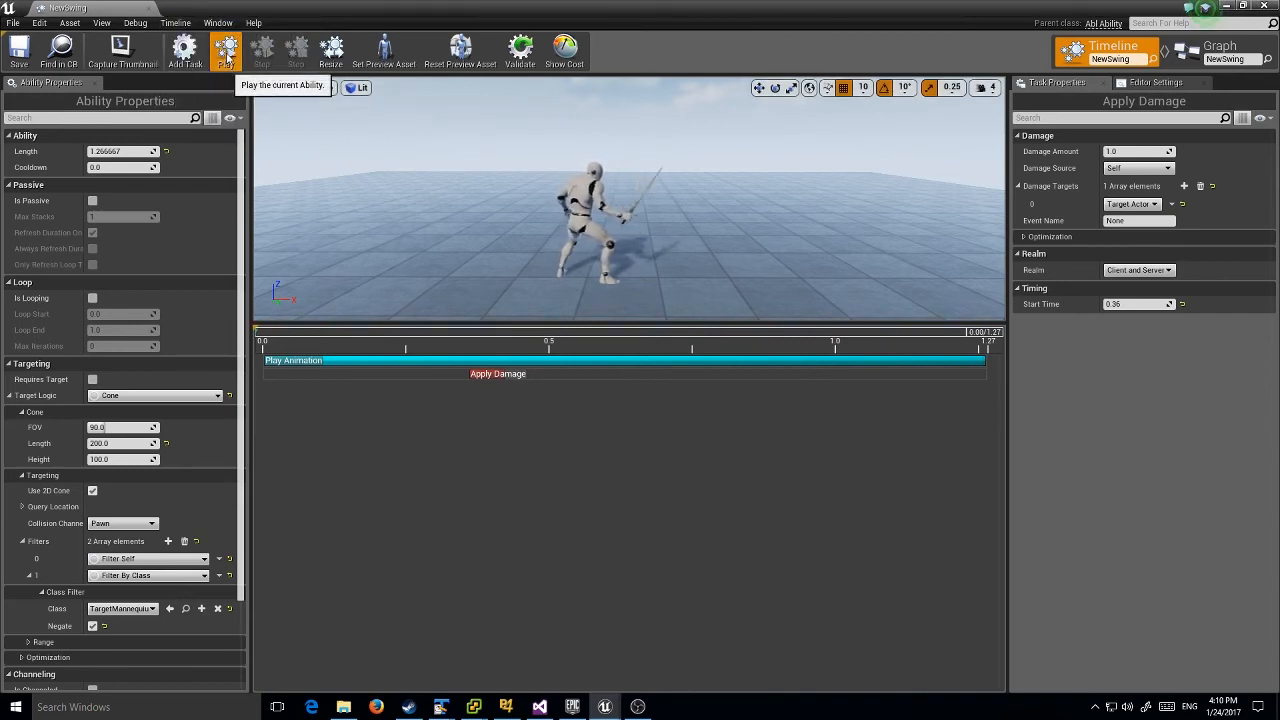
pyautogui.click(225, 47)
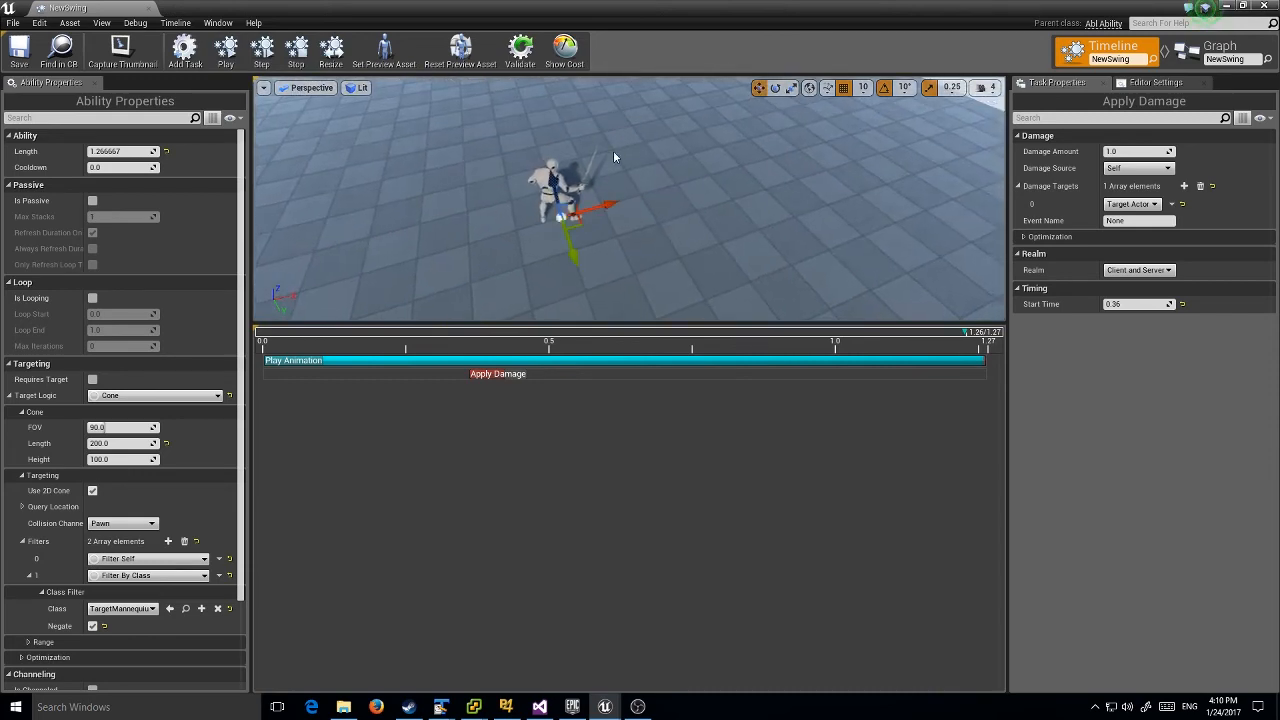
pyautogui.click(226, 47)
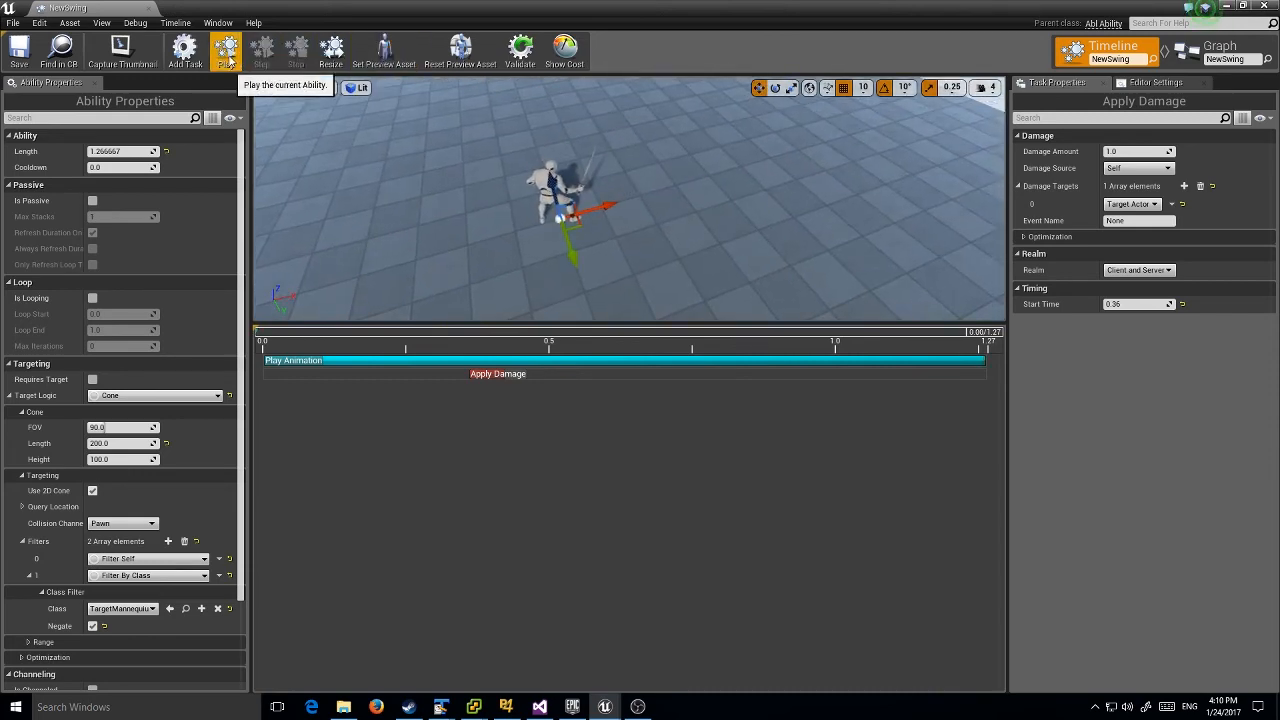
pyautogui.click(225, 47)
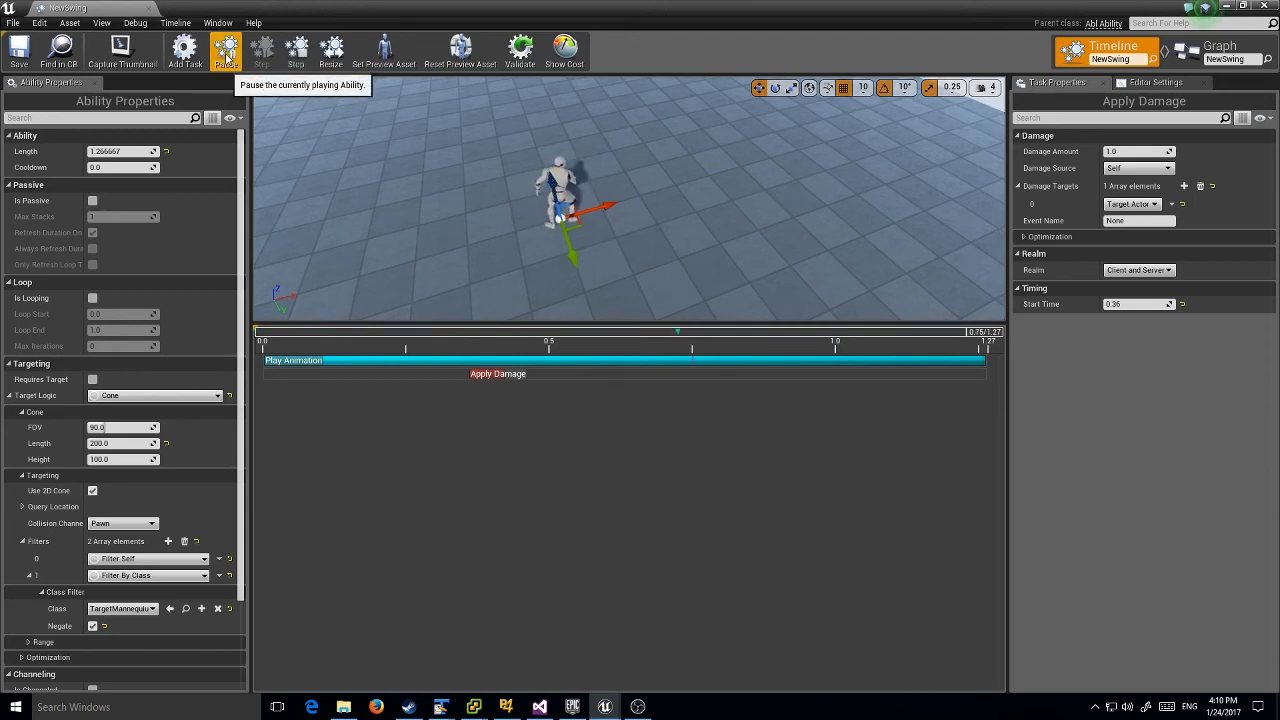
pyautogui.click(226, 47)
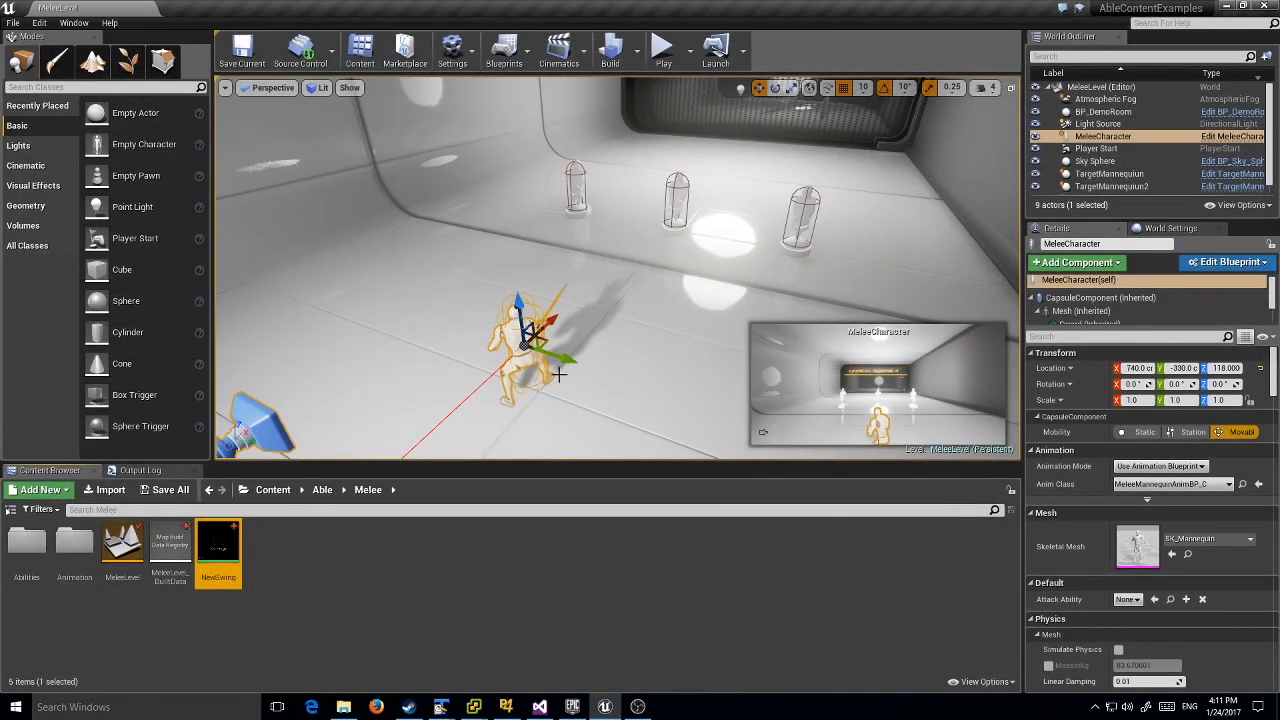
# - Choose NewSwing from MeleeCharacter's Attack Ability dropdown in the Details panel
pyautogui.click(1127, 599)
pyautogui.write('NewS')
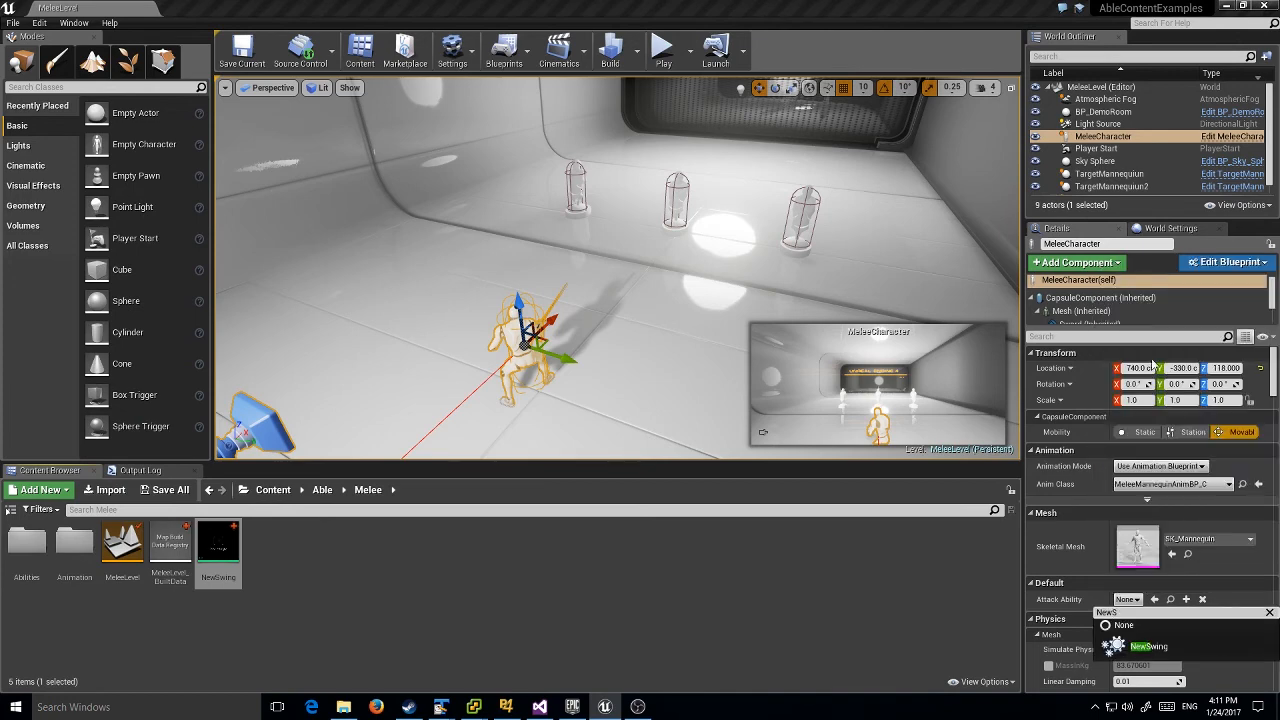
pyautogui.click(1148, 647)
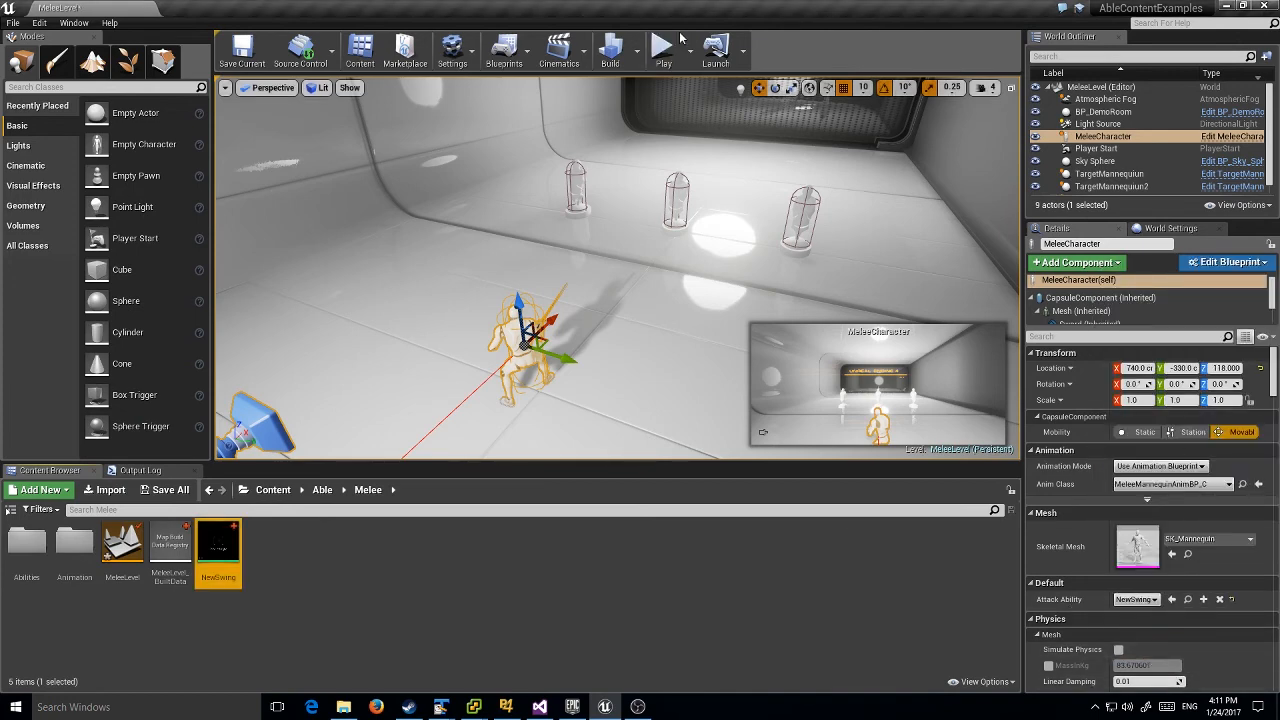
pyautogui.moveTo(663, 47)
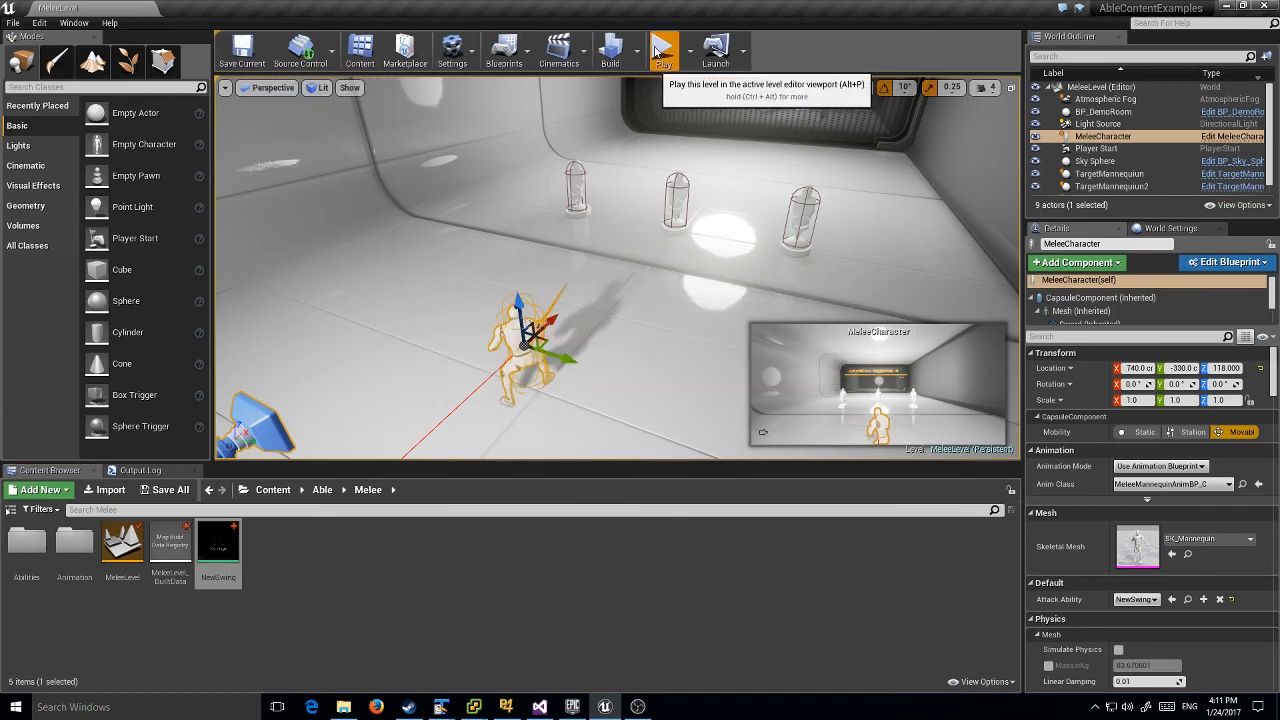
pyautogui.moveTo(678, 246)
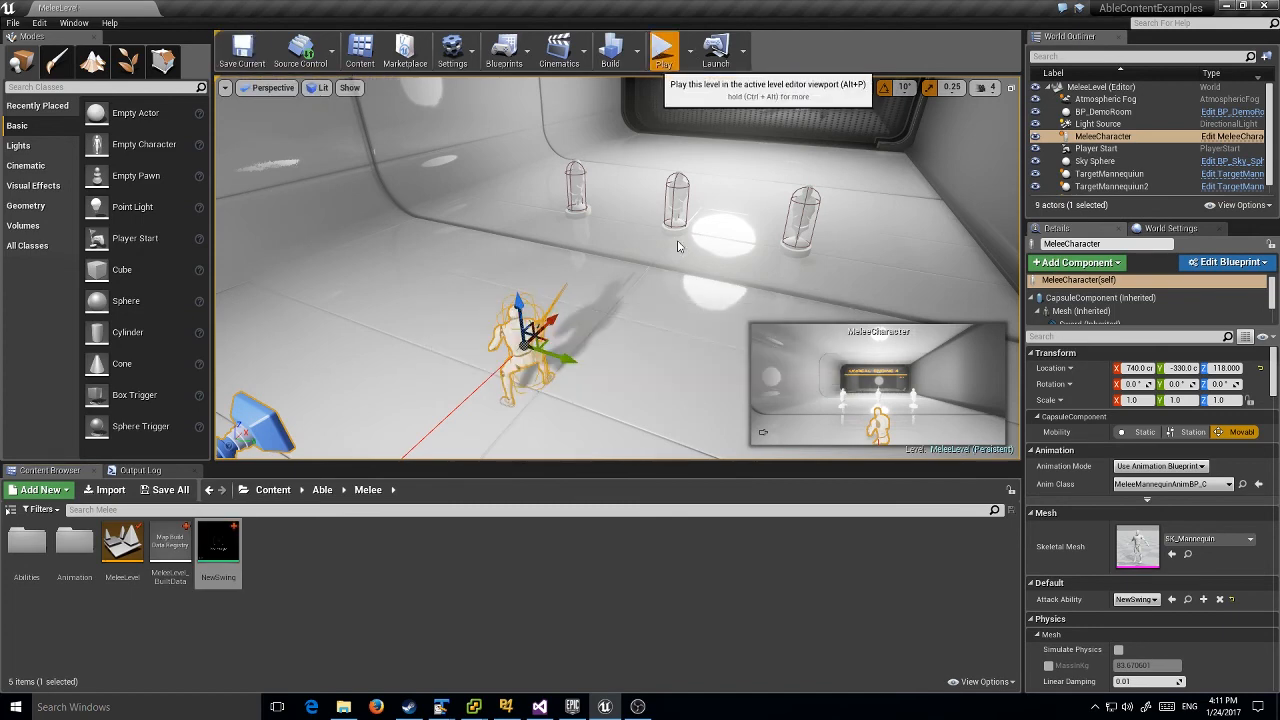
pyautogui.click(663, 47)
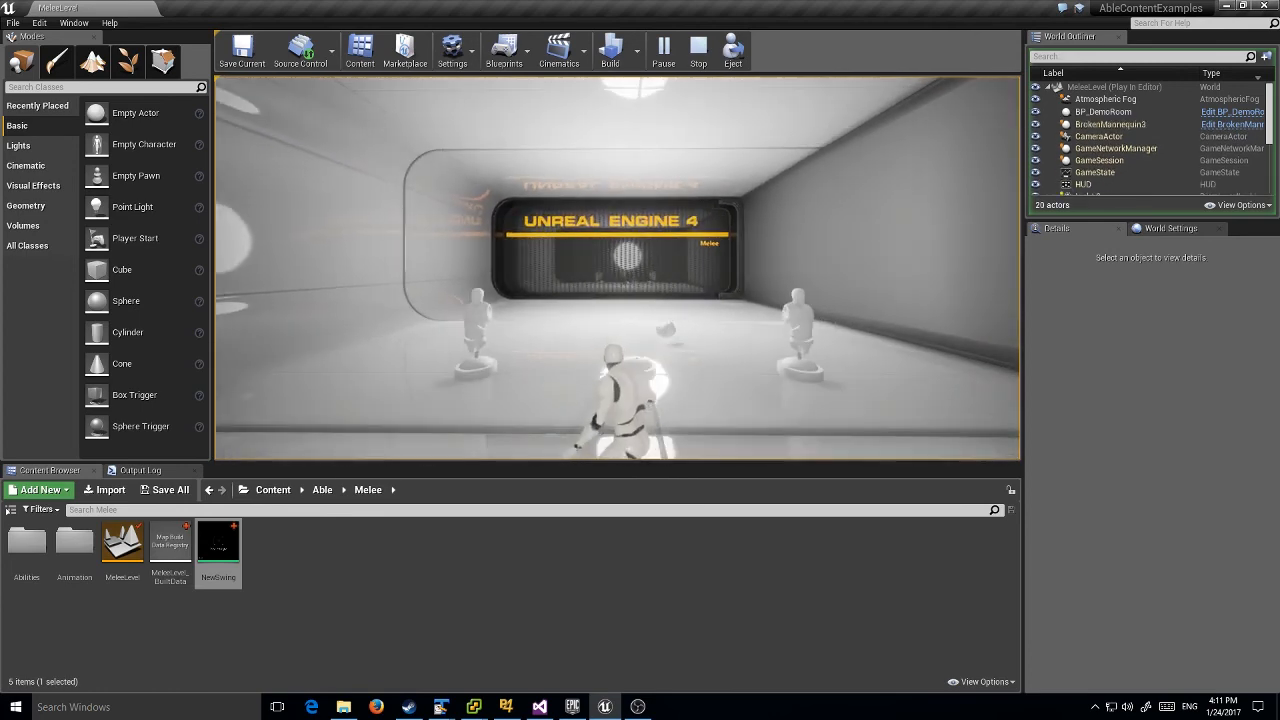
pyautogui.click(697, 48)
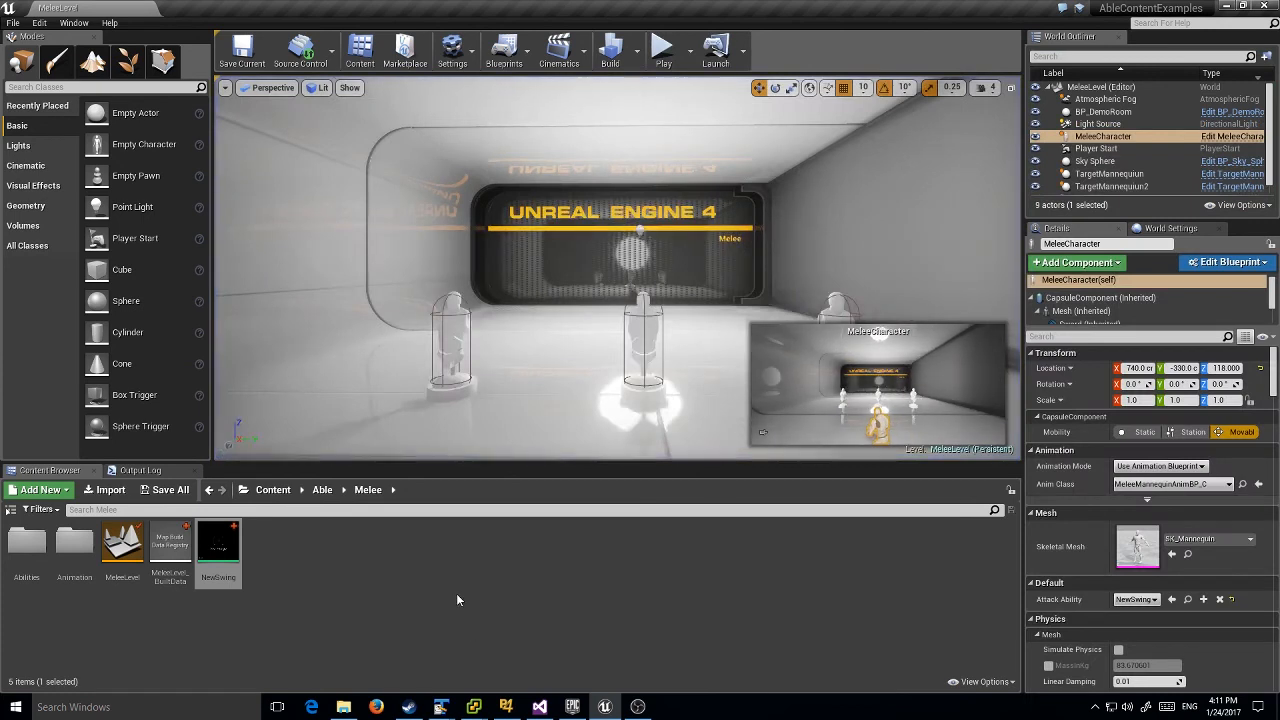